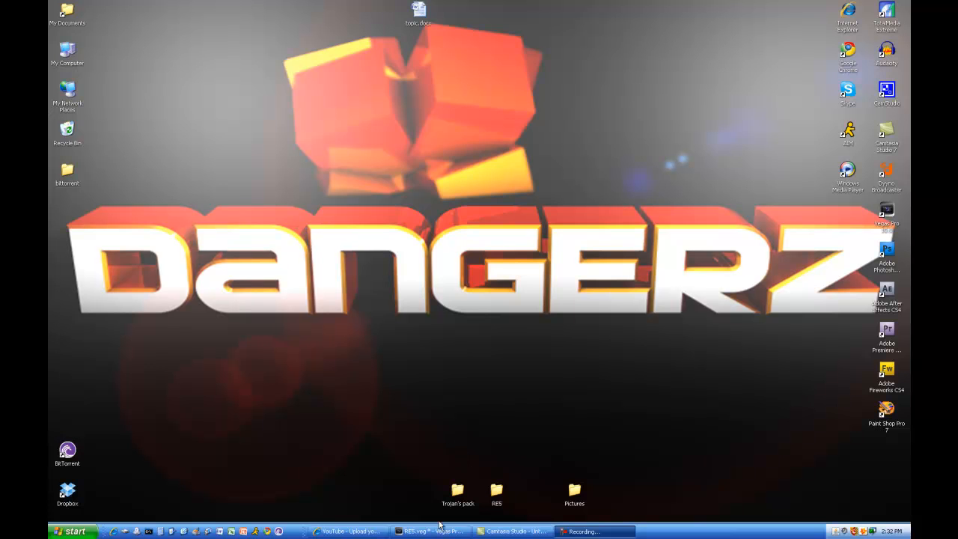
mouse_move(437, 430)
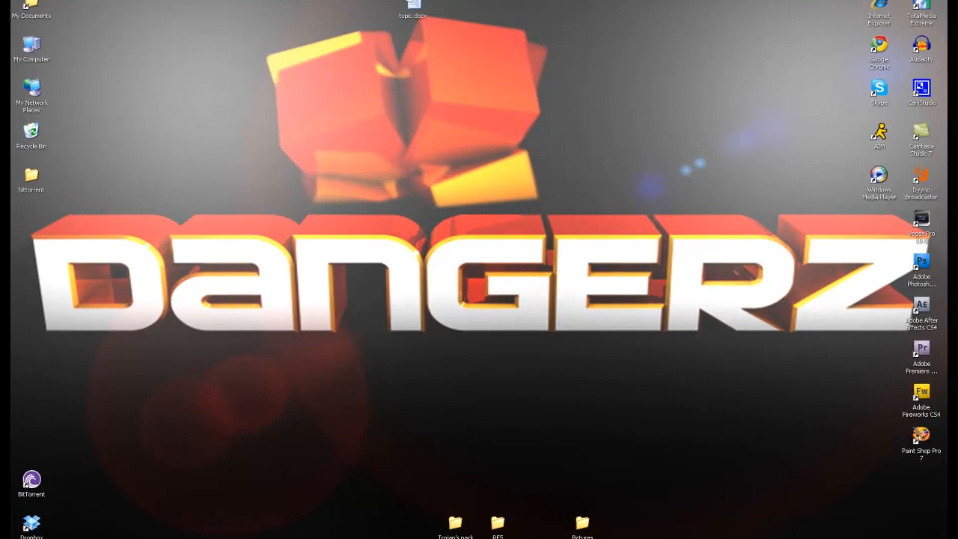
Step: Restore the Sony Vegas Pro gameplay project window from the taskbar
click(931, 232)
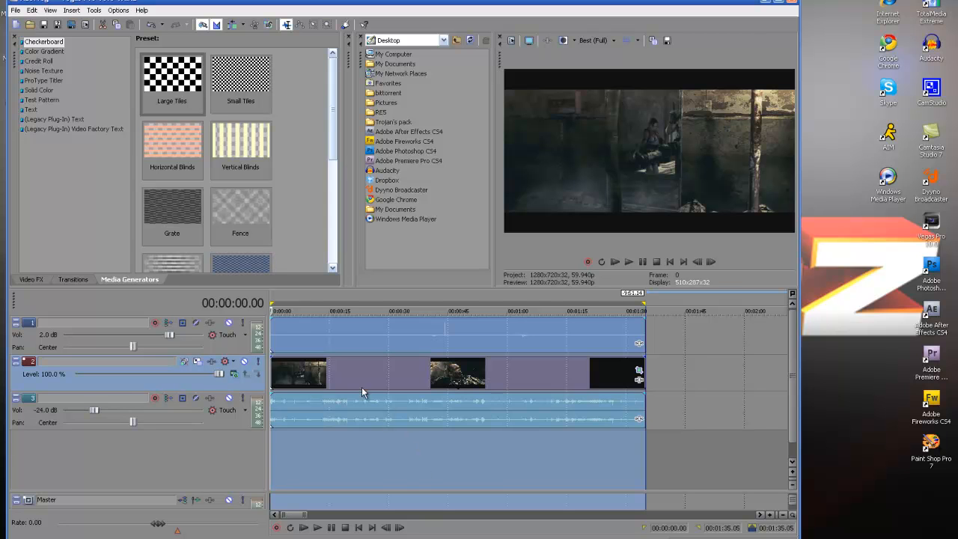
mouse_move(320, 329)
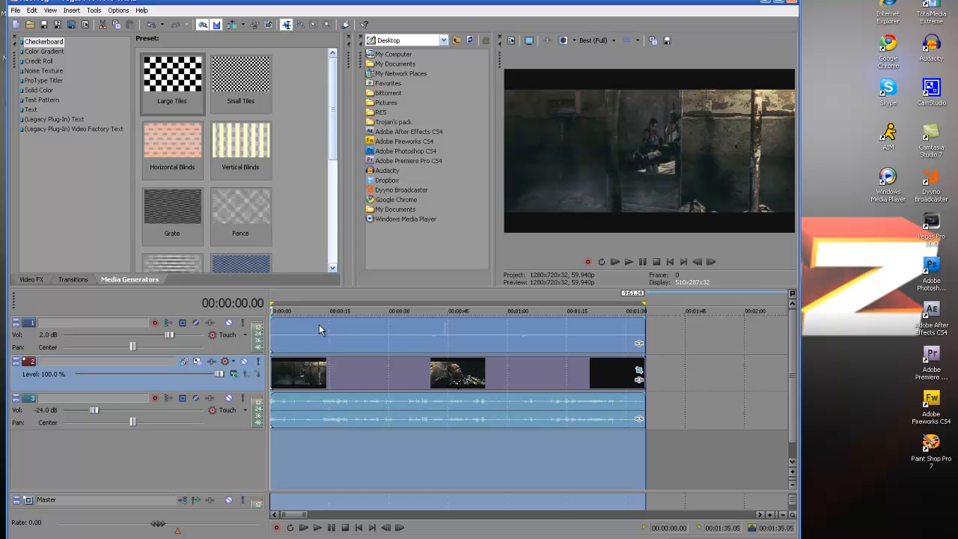
mouse_move(683, 212)
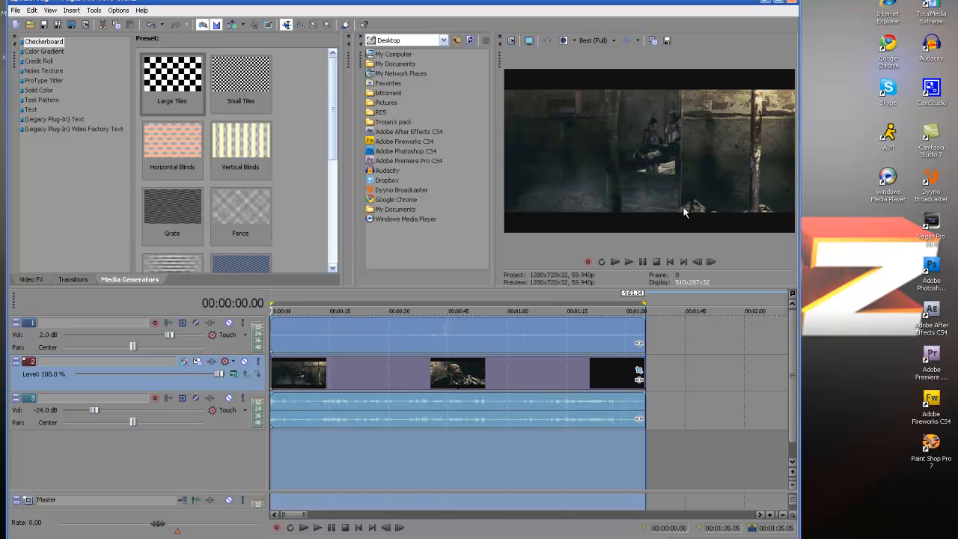
mouse_move(439, 247)
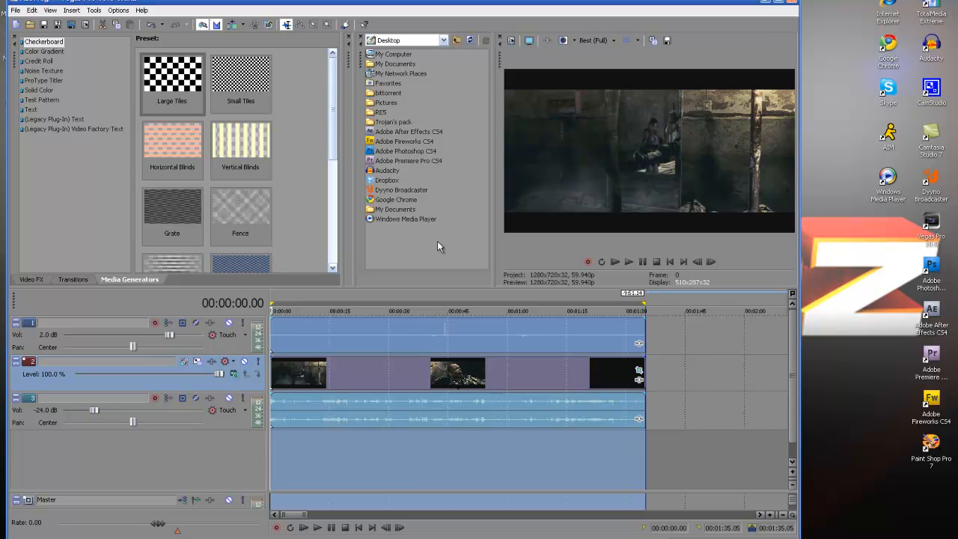
mouse_move(179, 120)
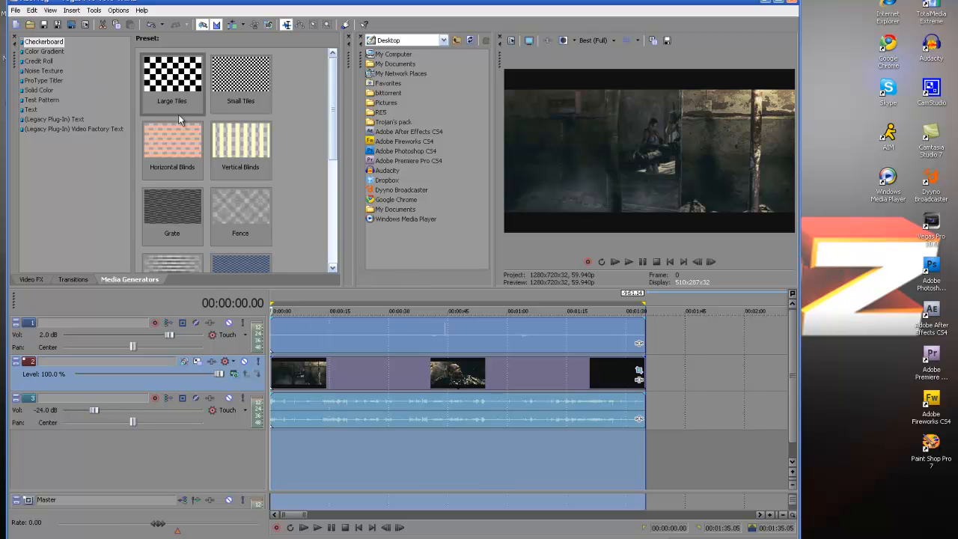
mouse_move(639, 373)
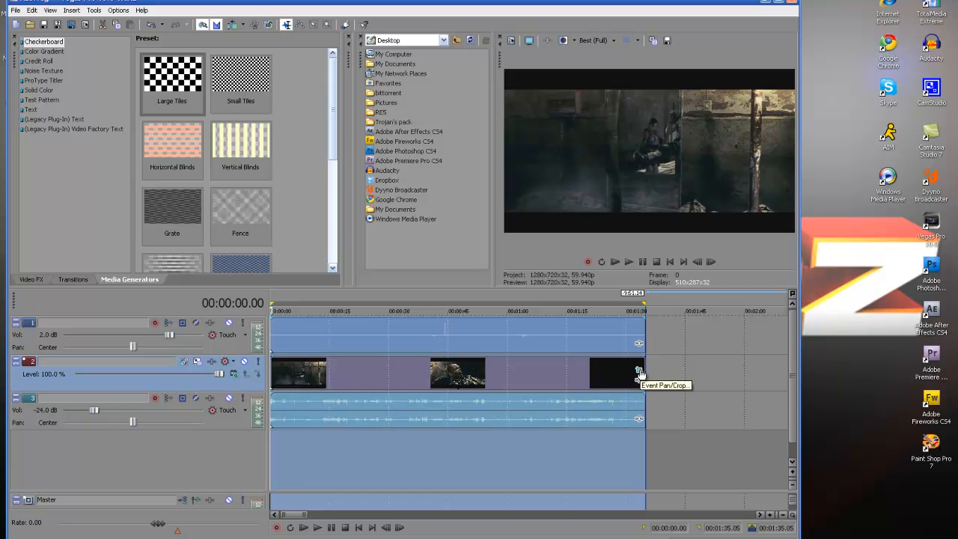
mouse_move(564, 232)
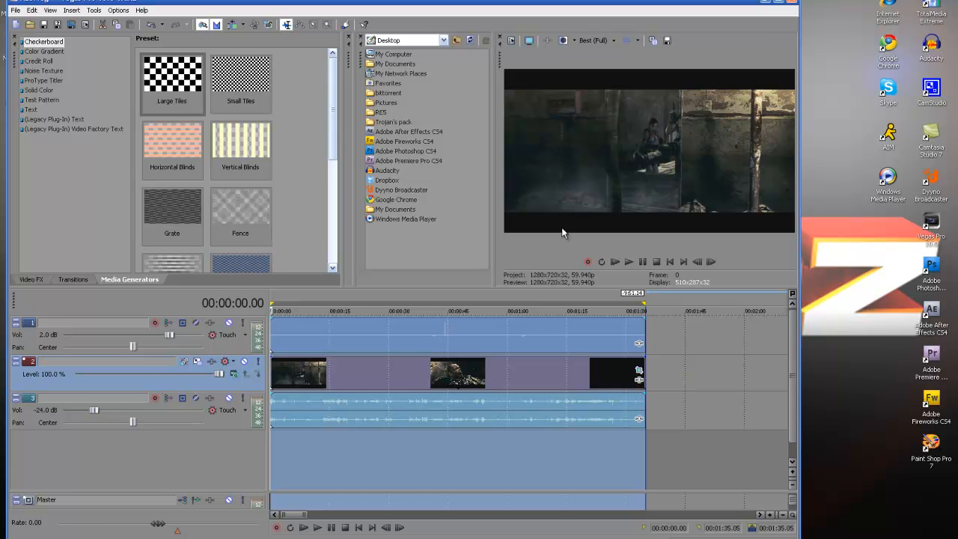
mouse_move(612, 336)
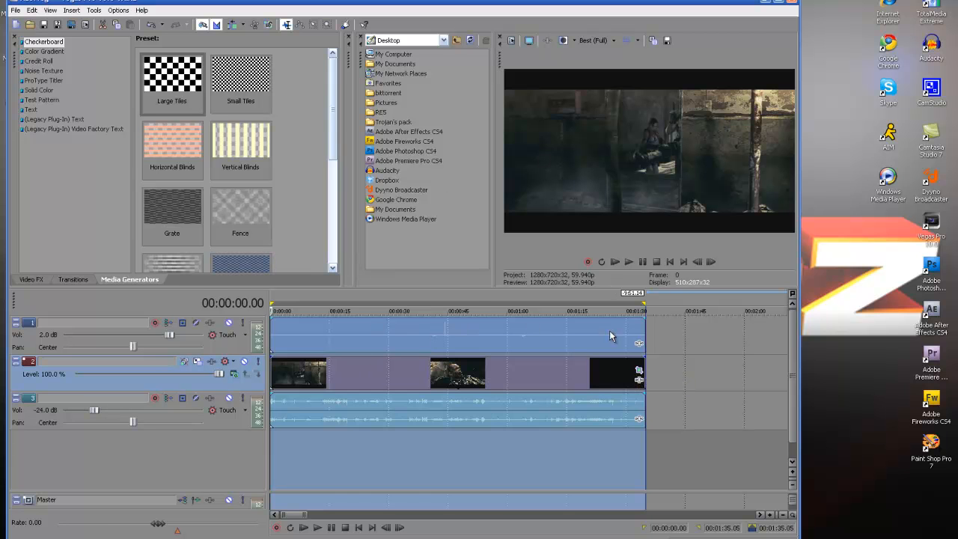
mouse_move(659, 378)
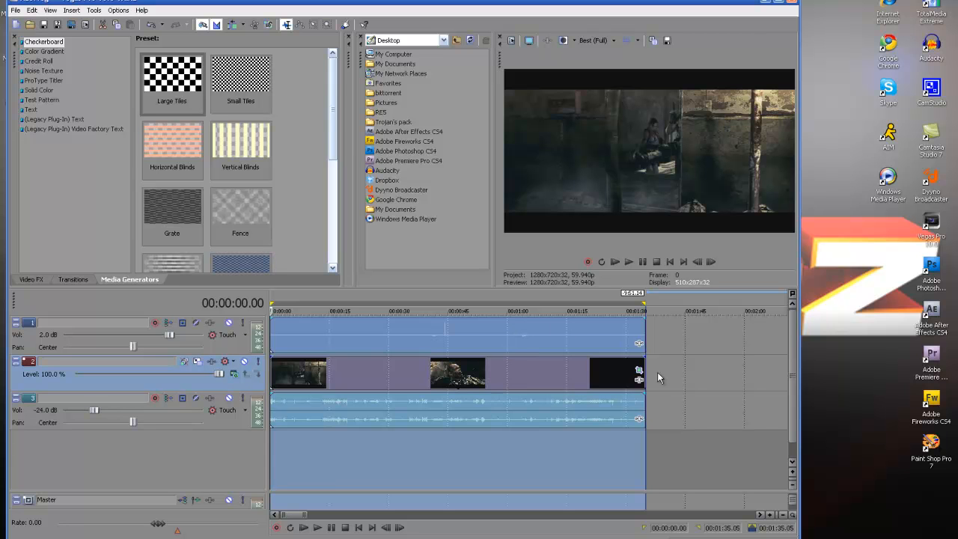
mouse_move(639, 379)
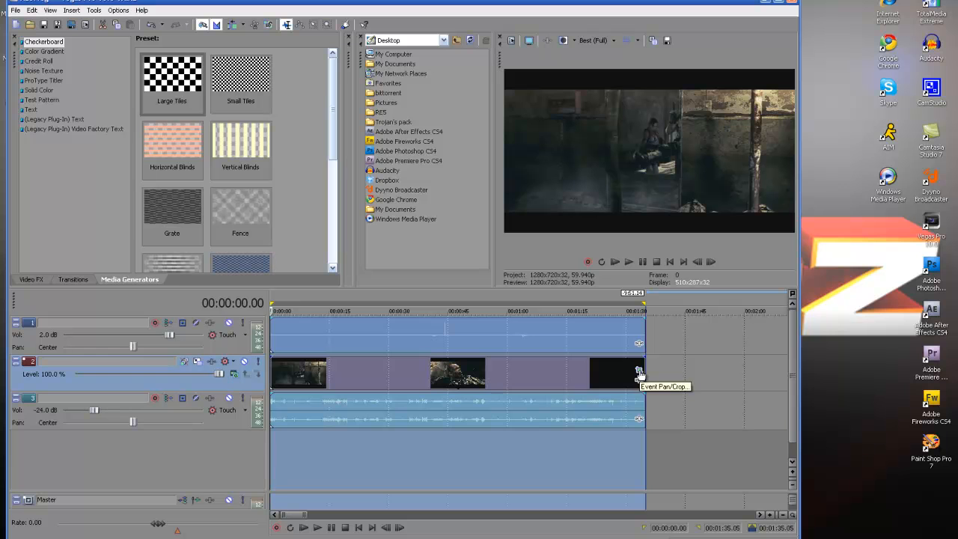
Step: Apply the HD 720p preset to the gameplay clip's Event Pan/Crop
click(638, 371)
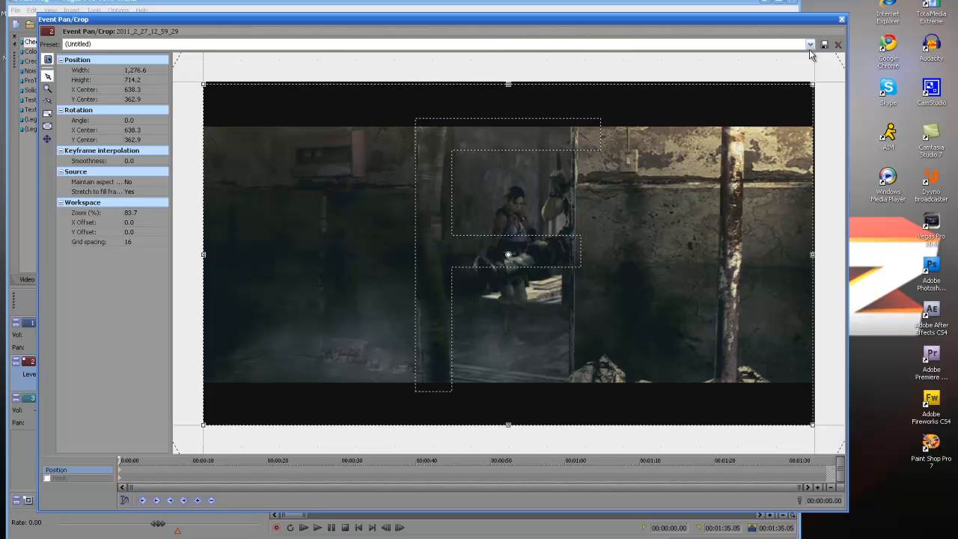
click(809, 44)
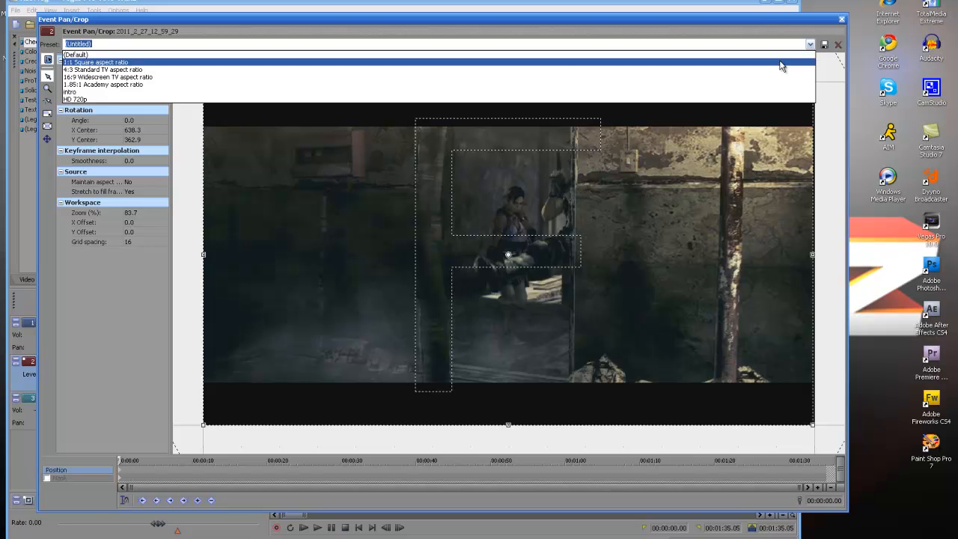
click(69, 98)
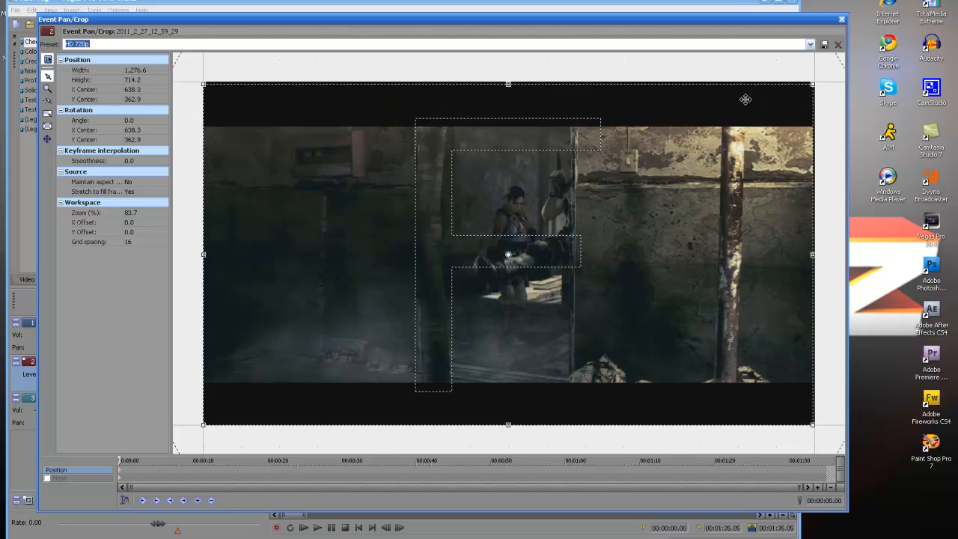
mouse_move(505, 90)
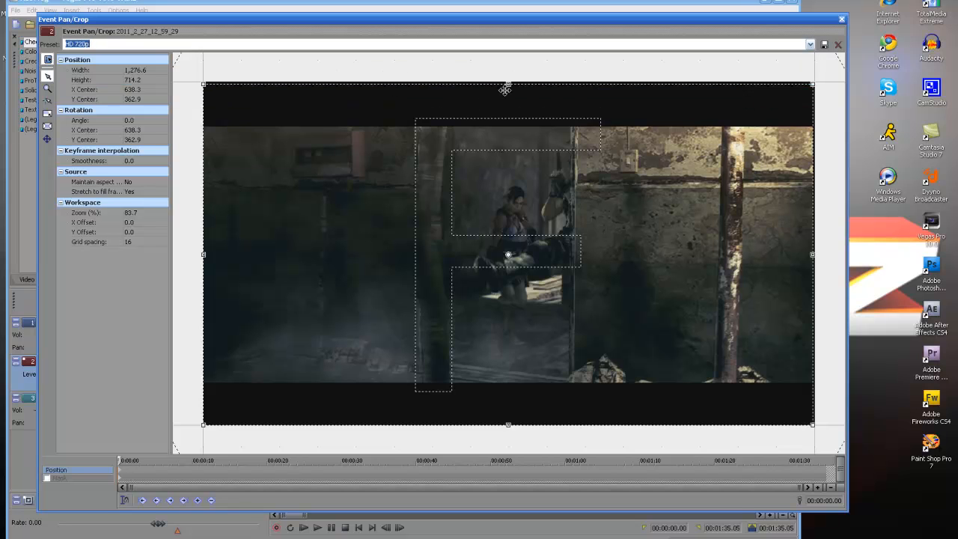
mouse_move(393, 199)
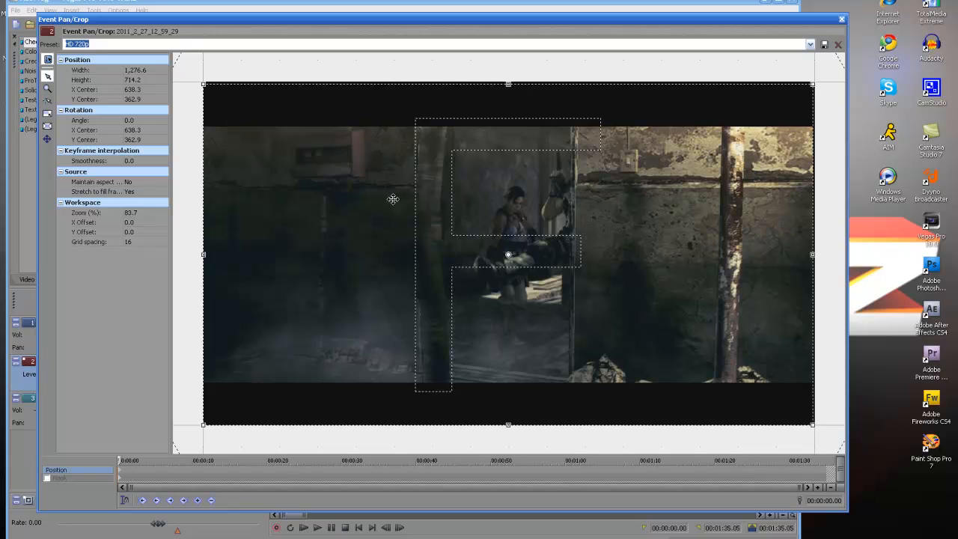
mouse_move(375, 118)
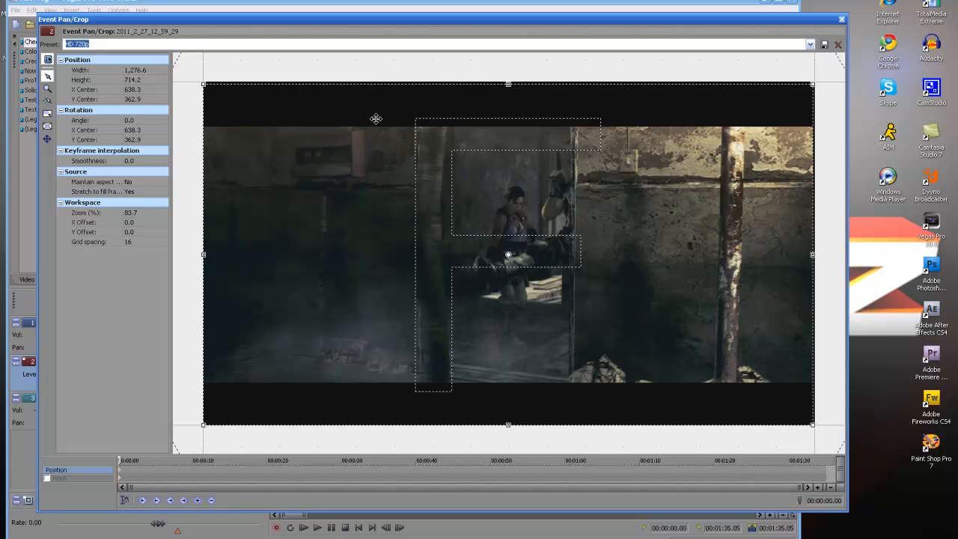
mouse_move(418, 190)
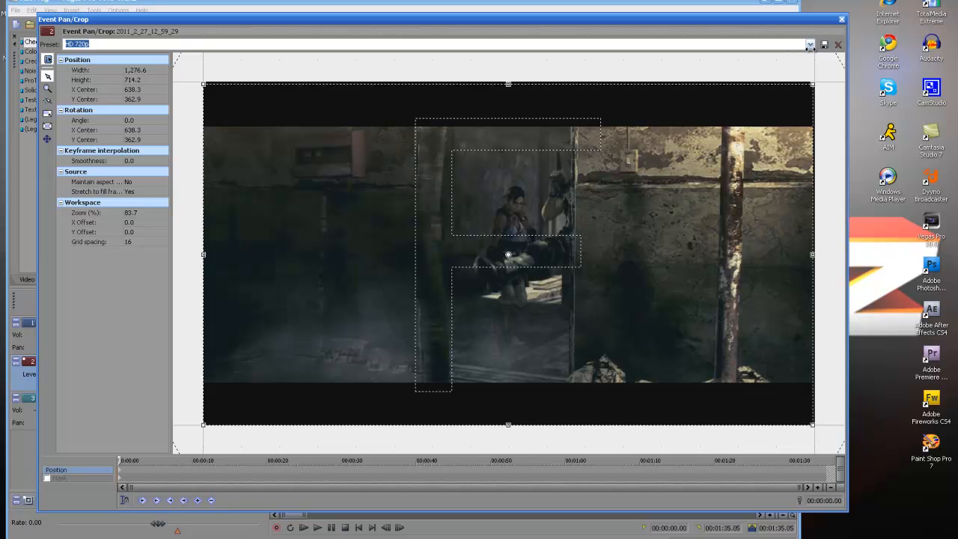
mouse_move(848, 25)
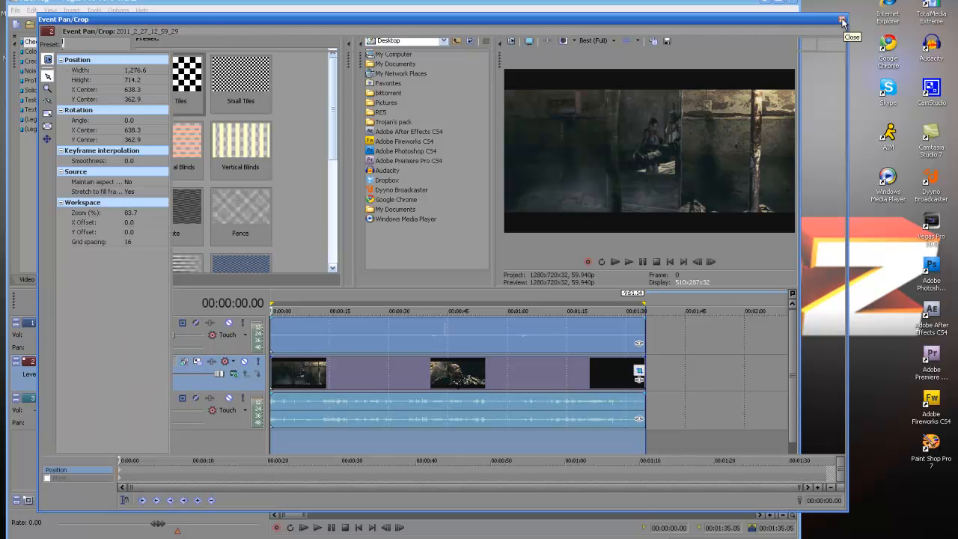
Step: Bring up the gameplay video event's context menu to reach its resample switches
right_click(577, 389)
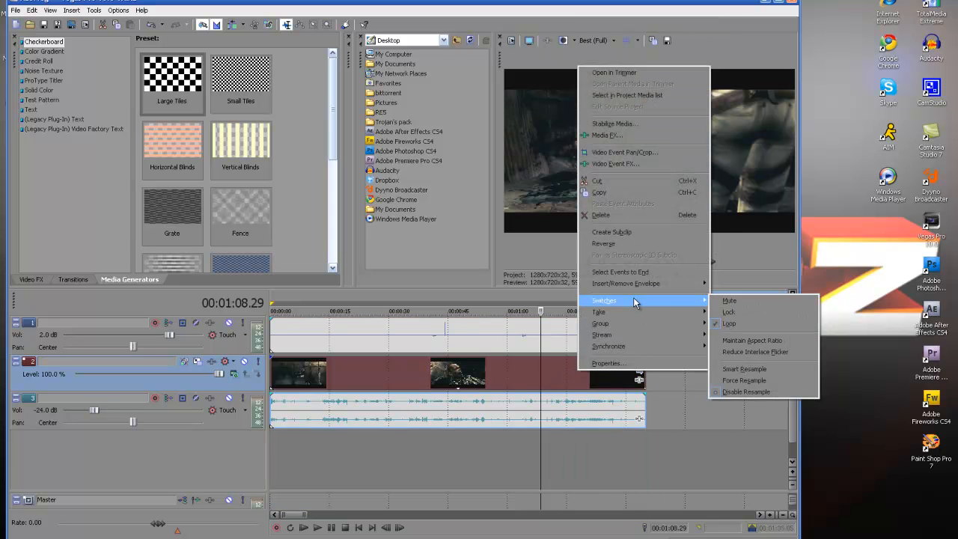
mouse_move(752, 341)
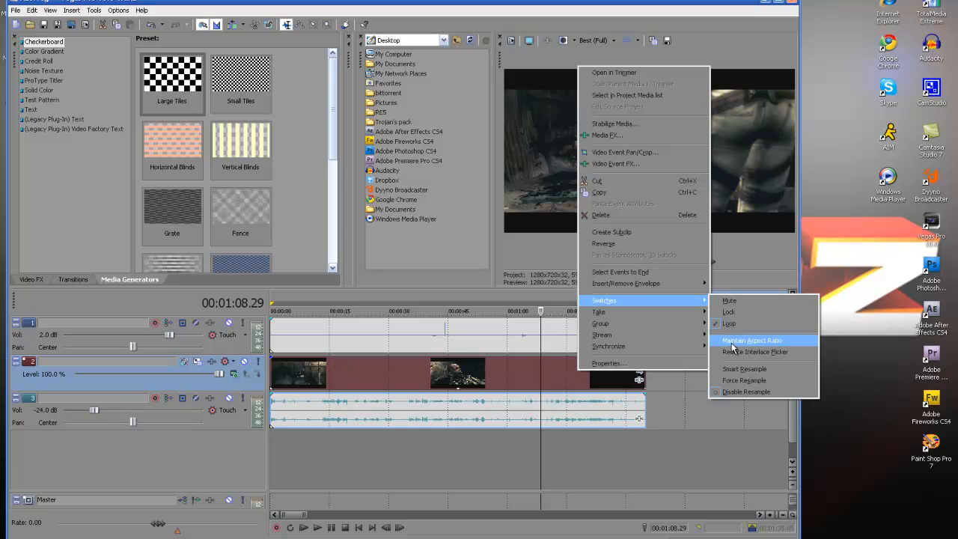
mouse_move(717, 346)
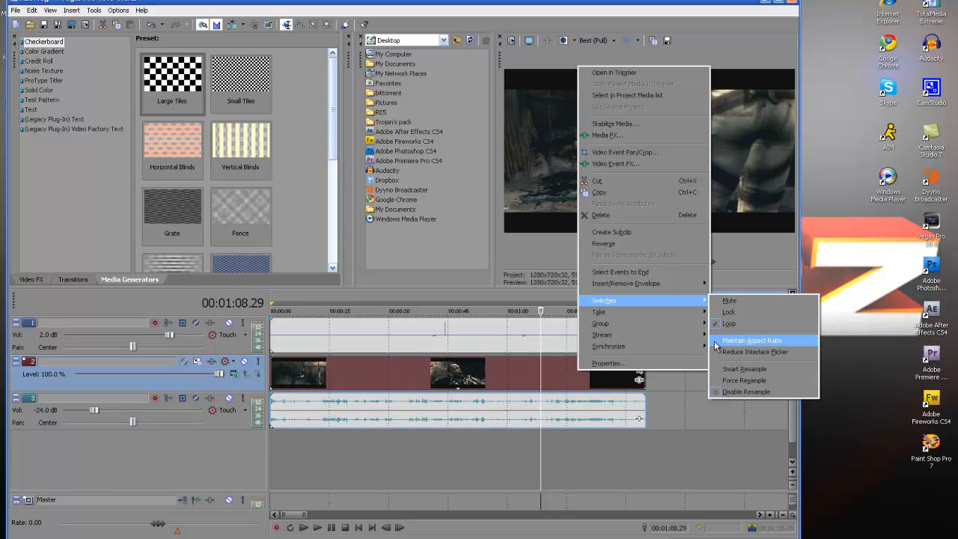
mouse_move(730, 312)
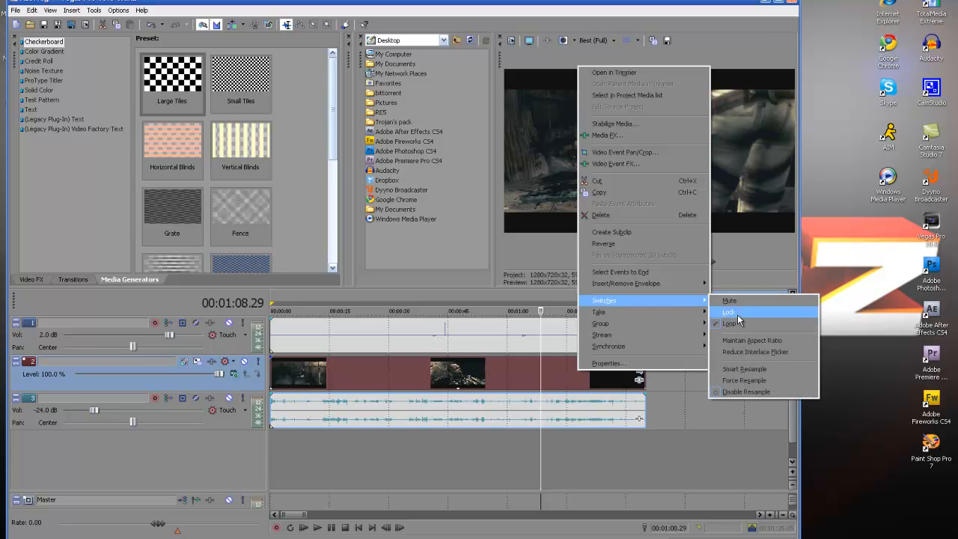
mouse_move(746, 392)
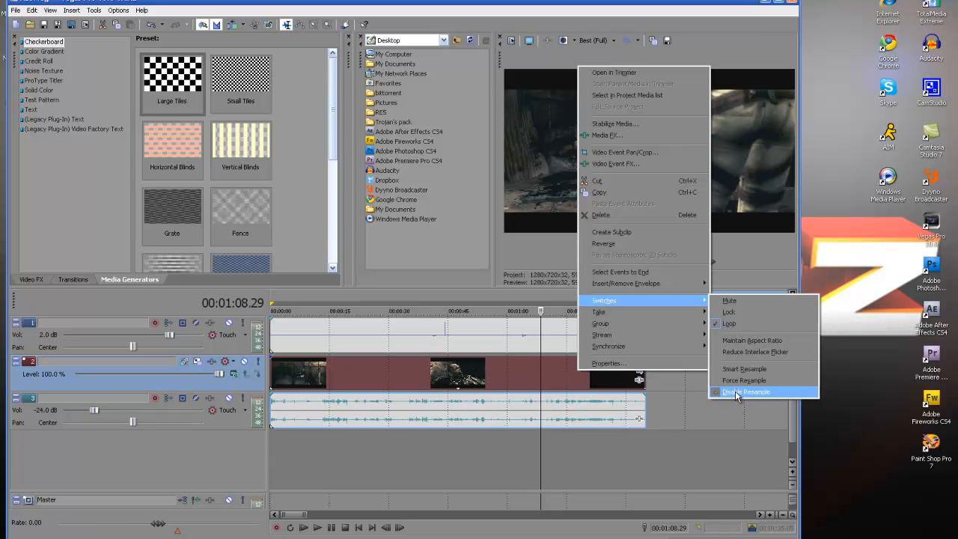
mouse_move(744, 368)
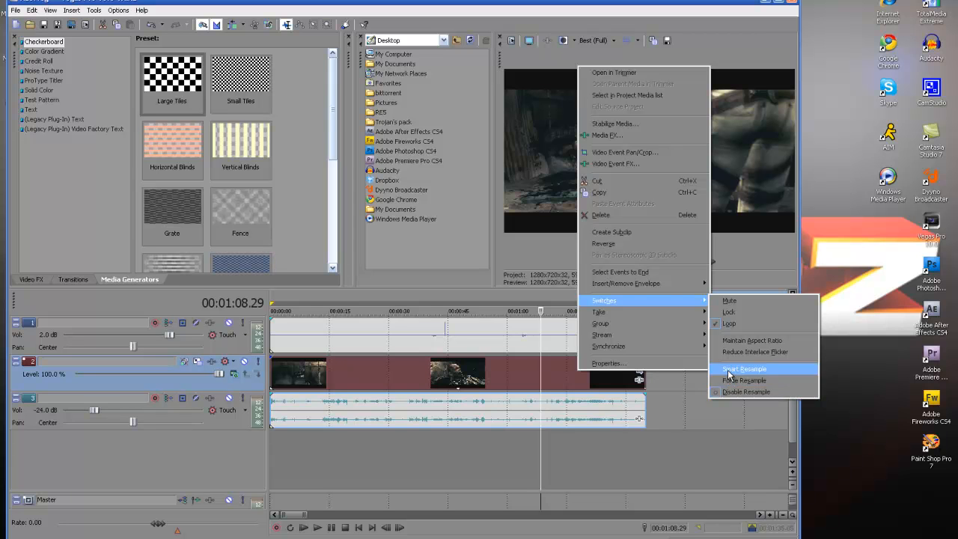
mouse_move(411, 360)
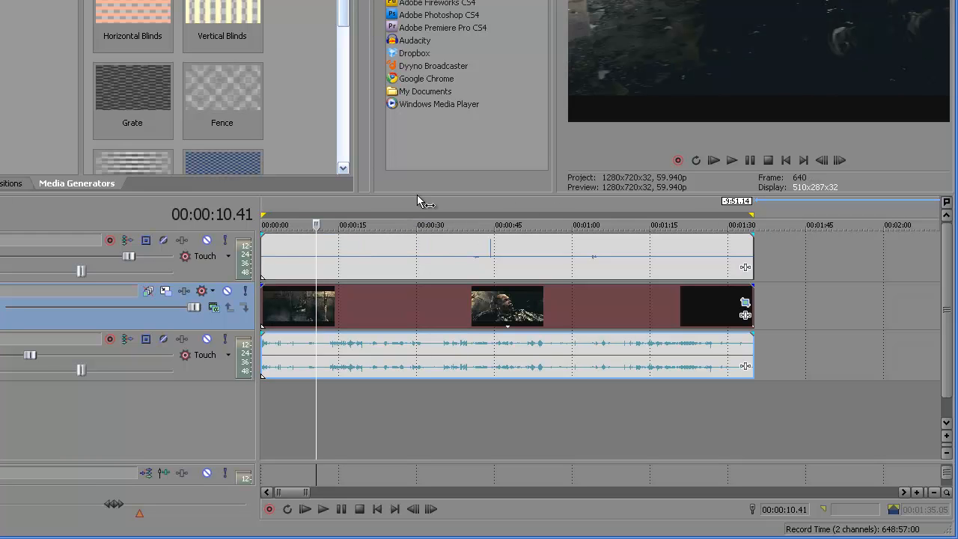
Step: Preview the project briefly, then open the File menu's Render As dialog
click(422, 225)
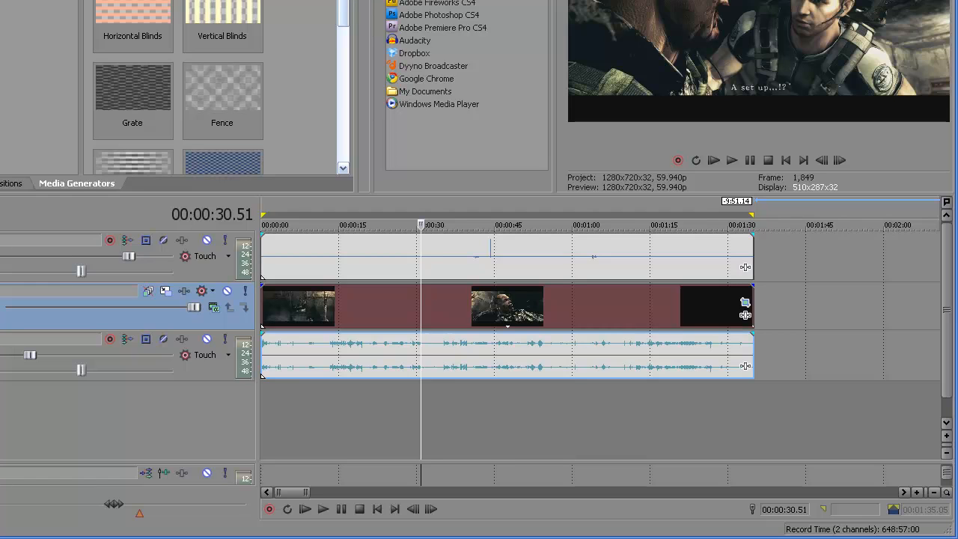
click(17, 10)
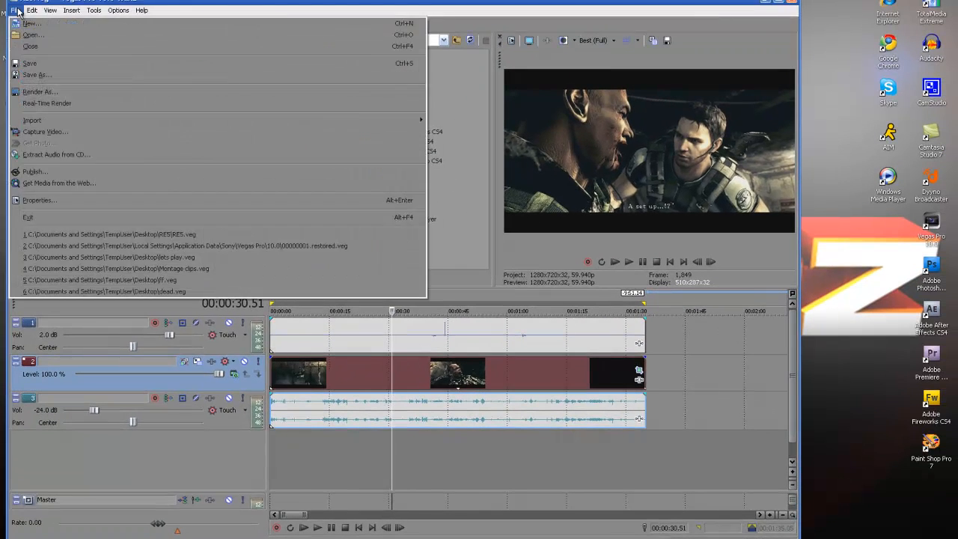
mouse_move(39, 92)
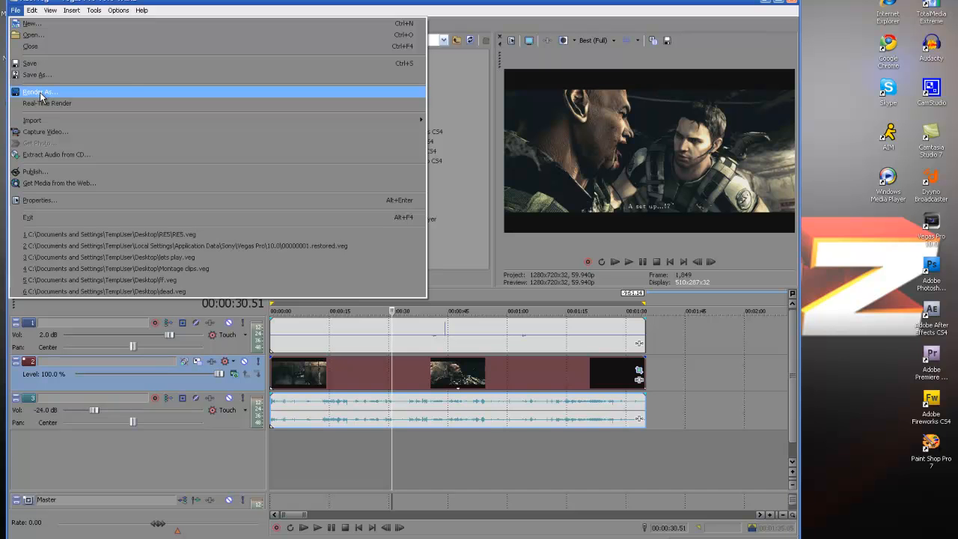
click(39, 91)
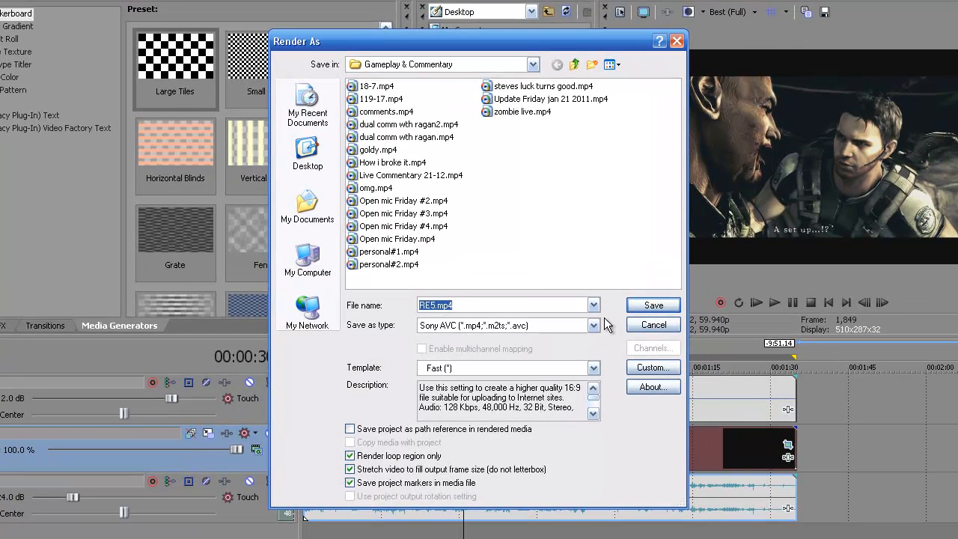
mouse_move(578, 299)
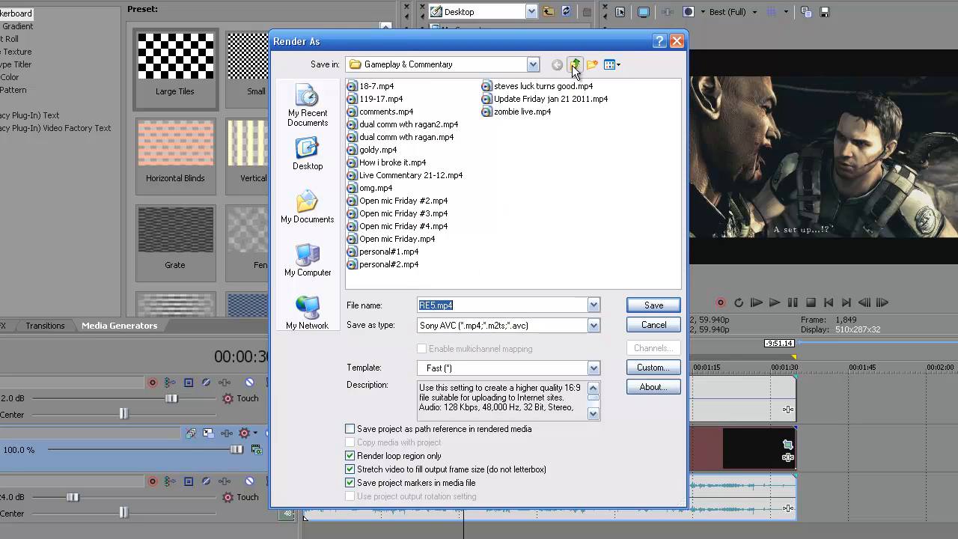
Step: Move up into the RE5 folder and name the render 1-4
click(574, 64)
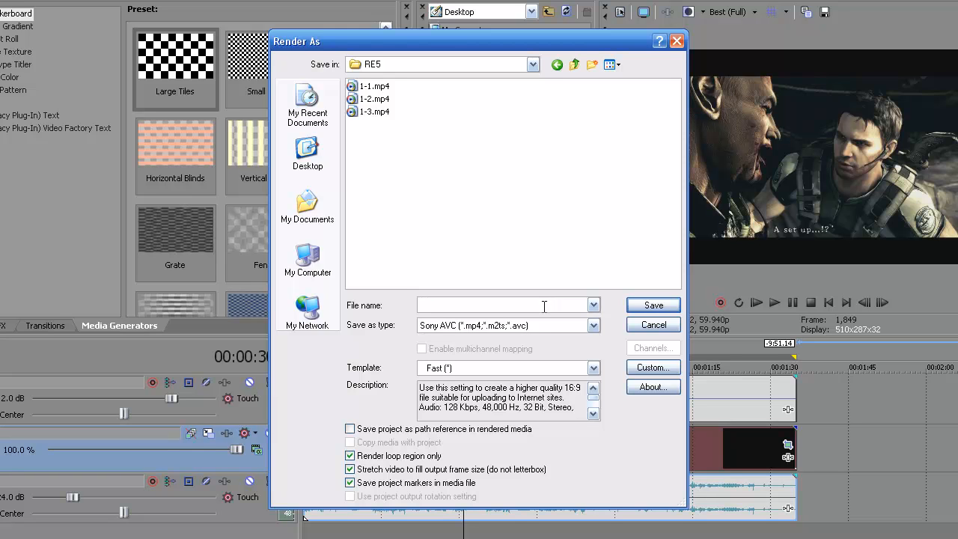
text(1-4)
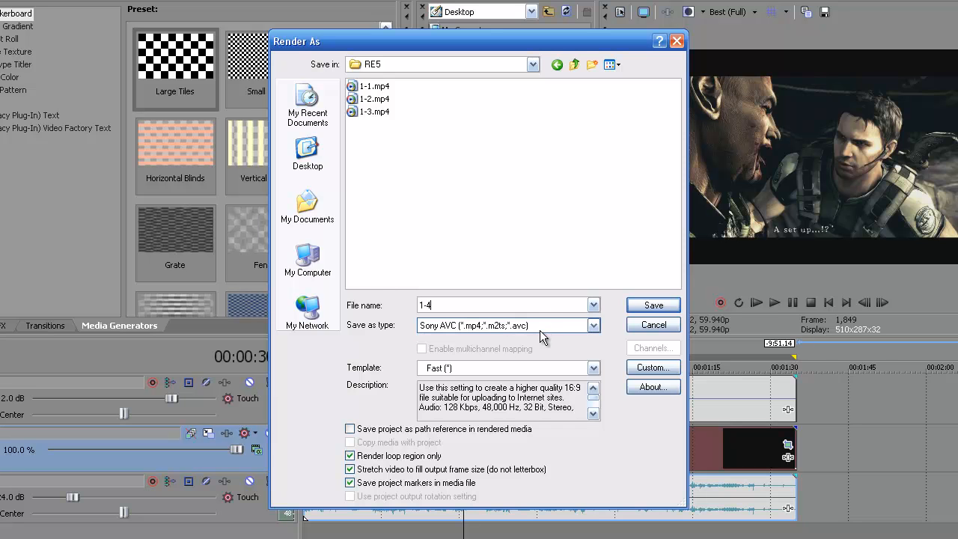
click(594, 324)
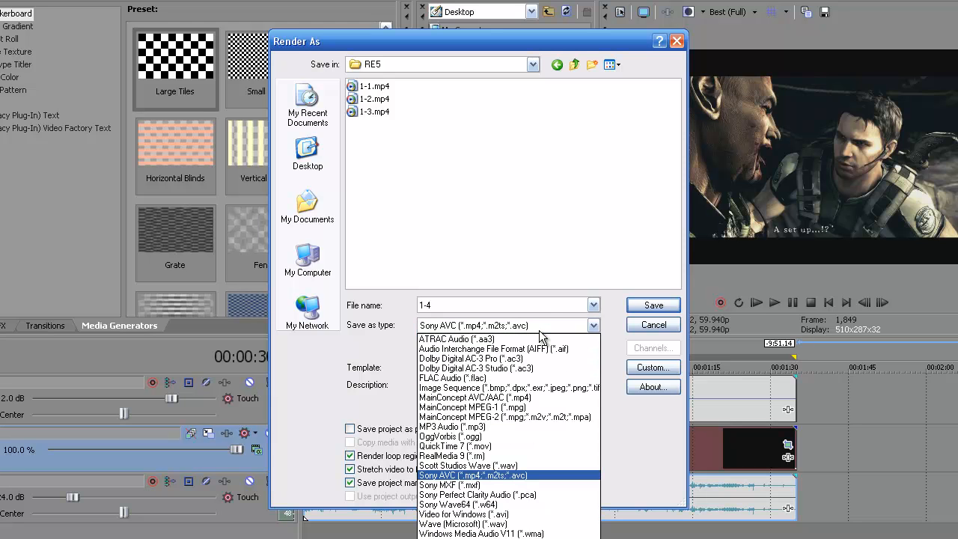
mouse_move(509, 483)
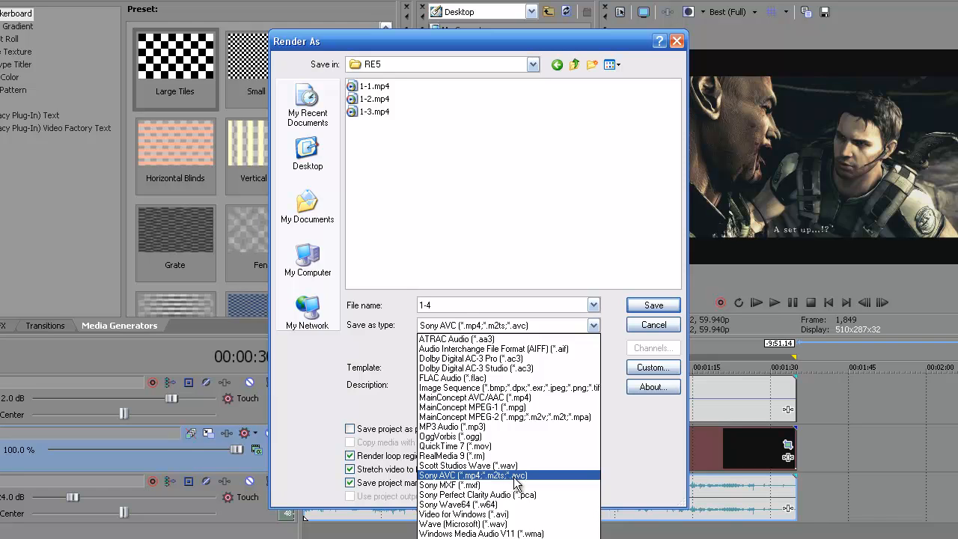
click(473, 475)
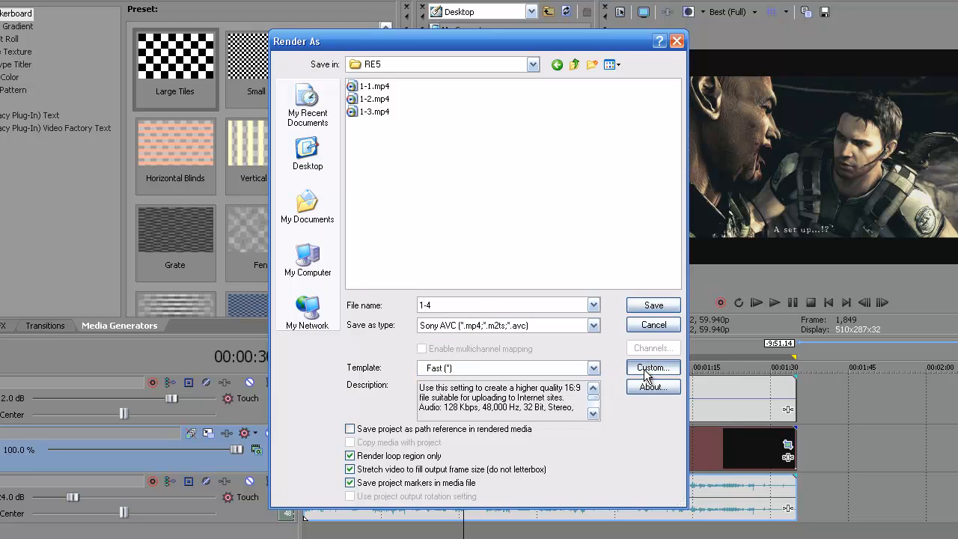
Step: Open the Sony AVC Custom settings showing 1280x720, 29.970 fps, 8 Mbps
click(652, 367)
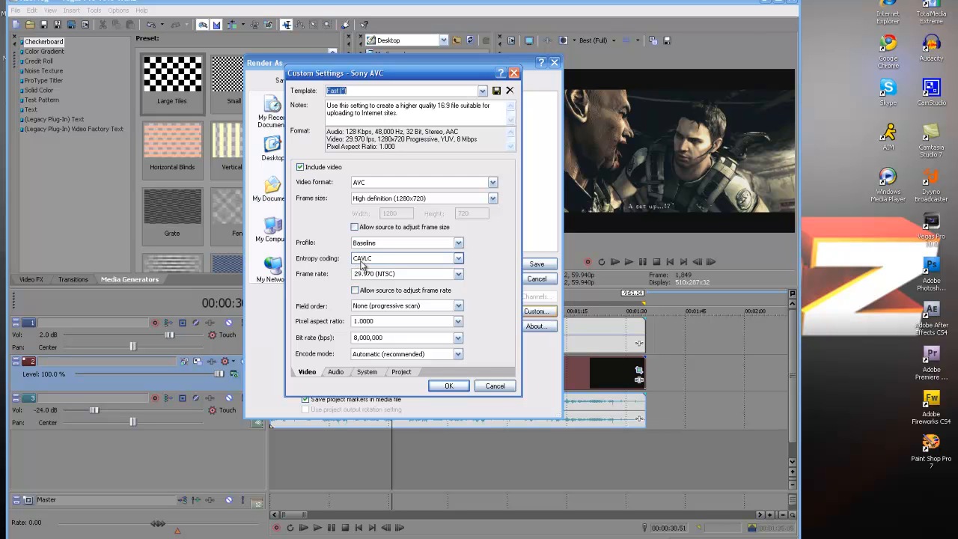
mouse_move(376, 267)
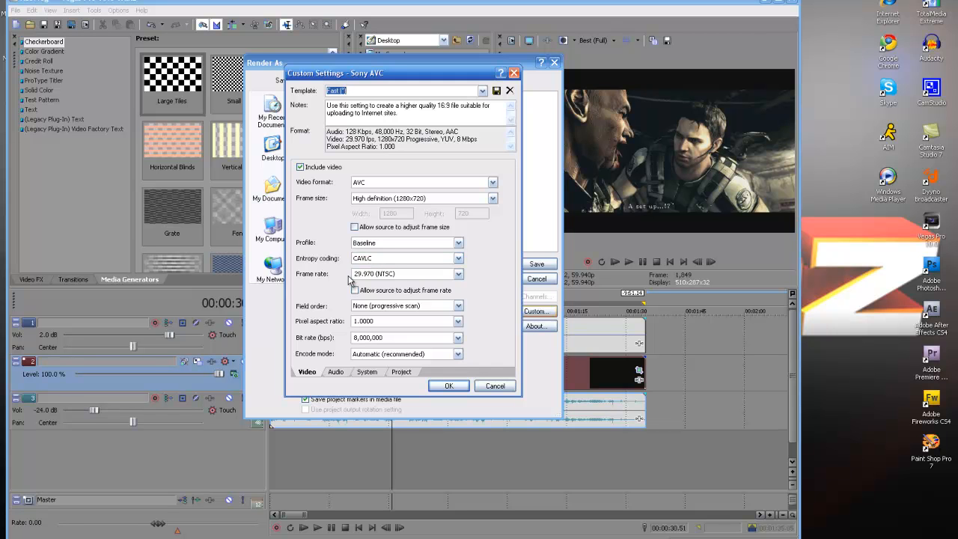
mouse_move(364, 284)
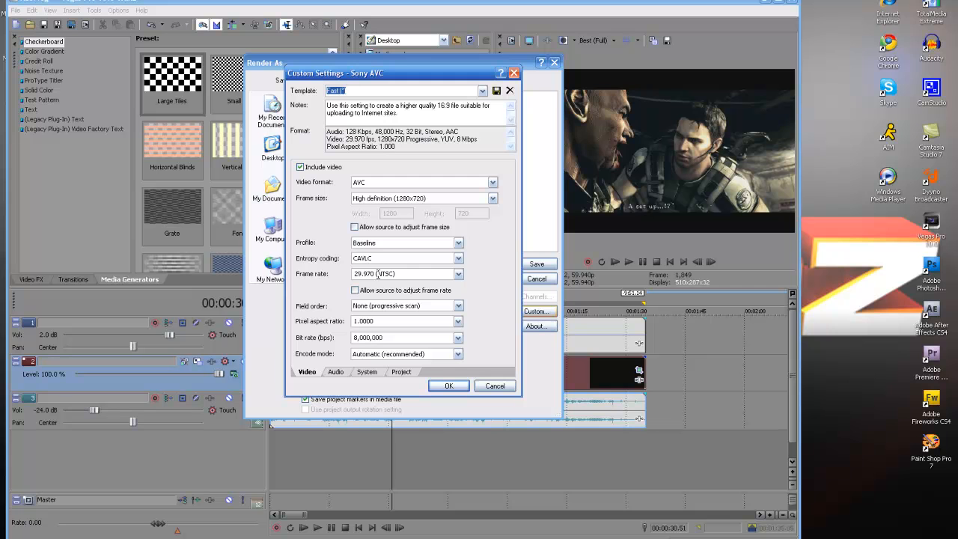
click(457, 273)
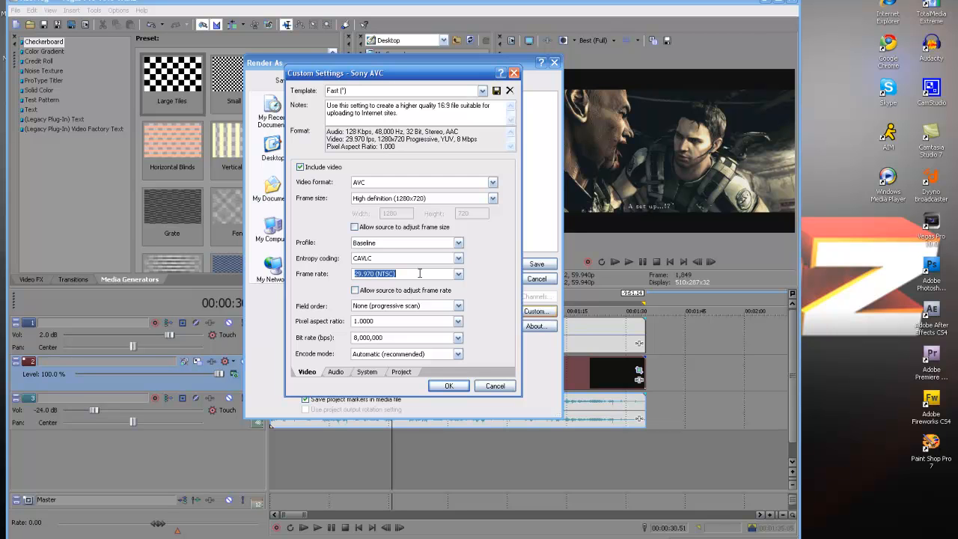
mouse_move(462, 302)
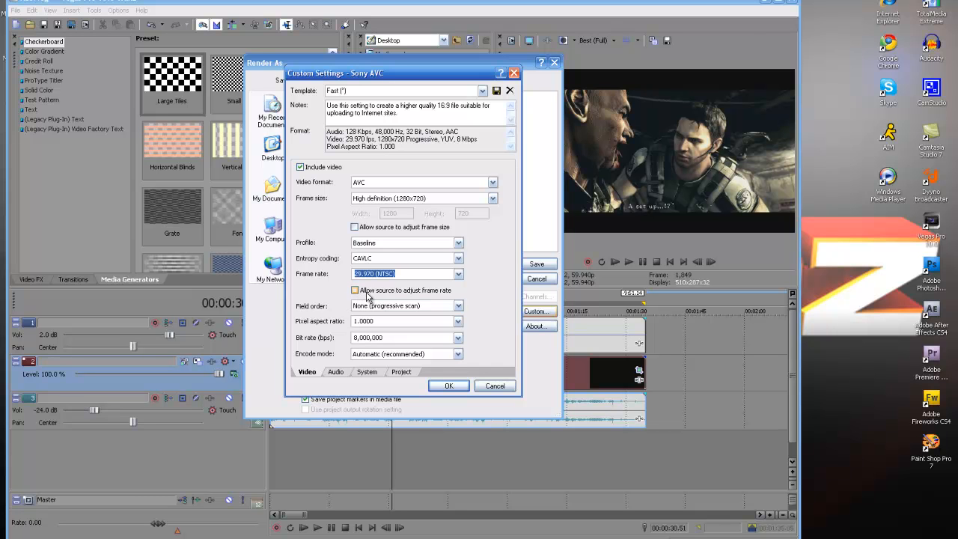
mouse_move(395, 297)
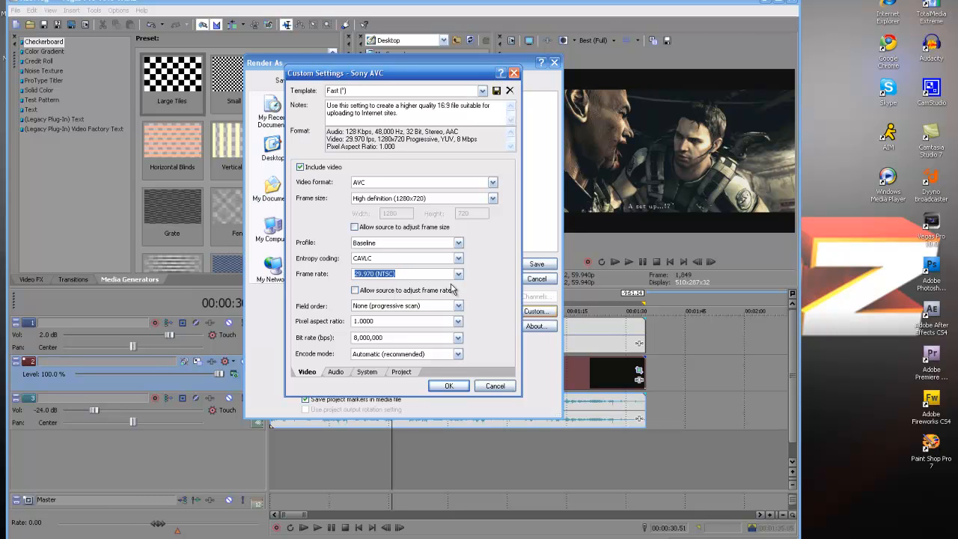
mouse_move(397, 333)
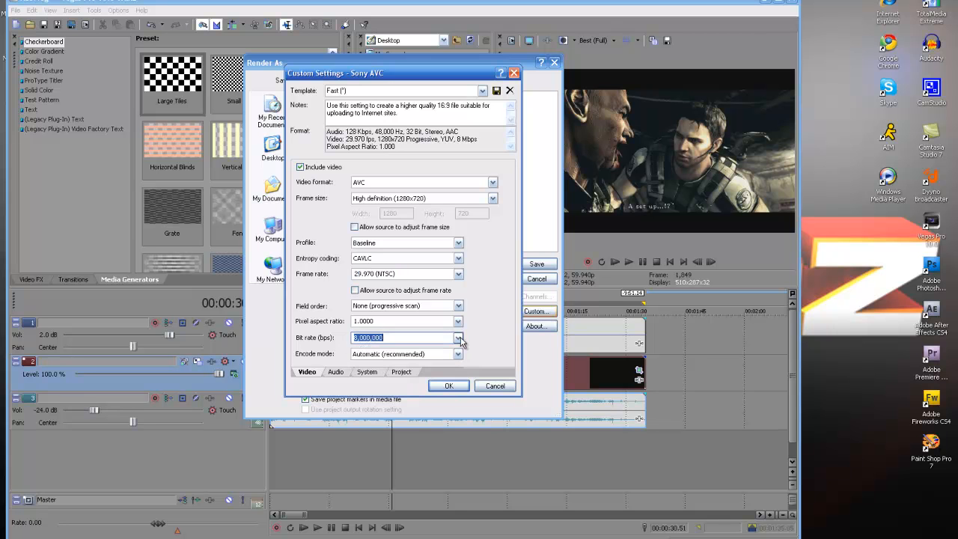
Step: Change the video bit rate from 8,000,000 to 4,000,000 bps
click(457, 337)
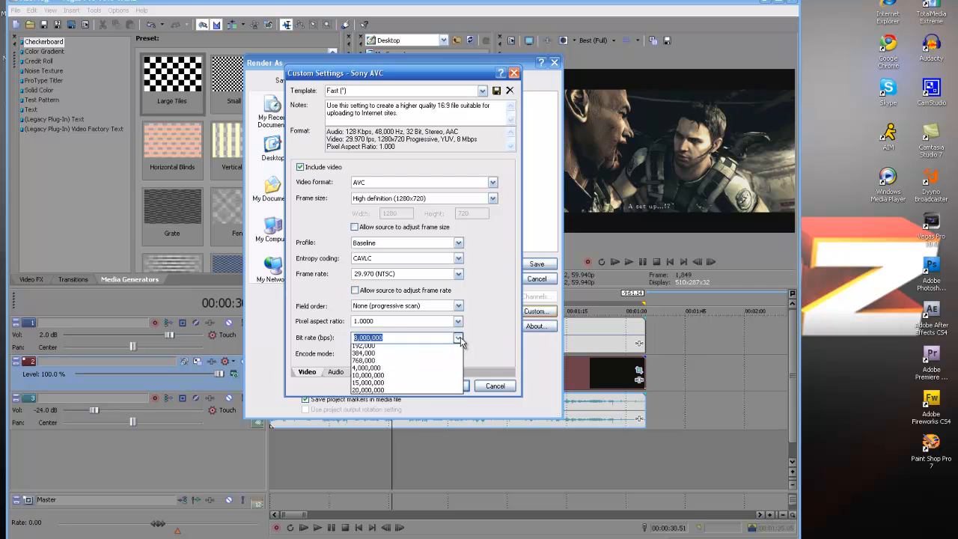
click(458, 337)
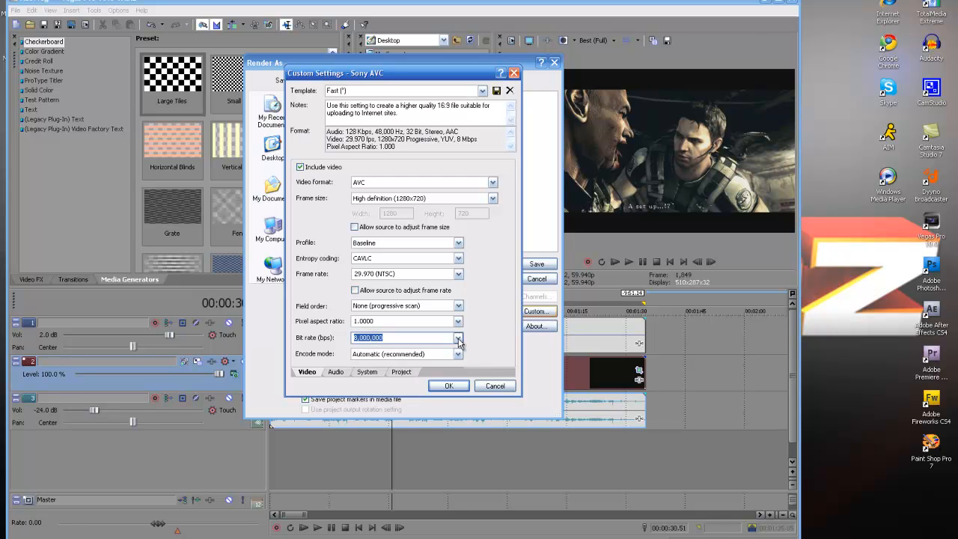
click(457, 338)
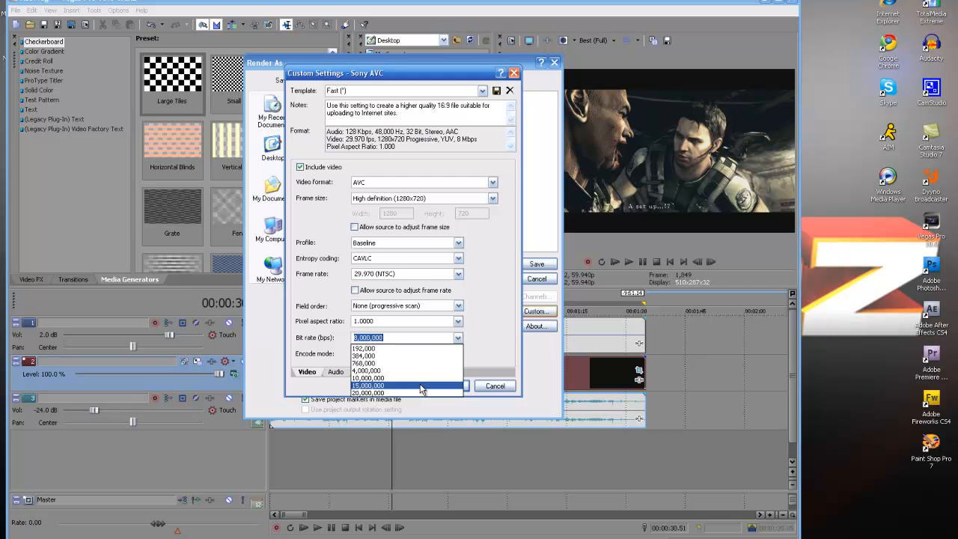
click(457, 337)
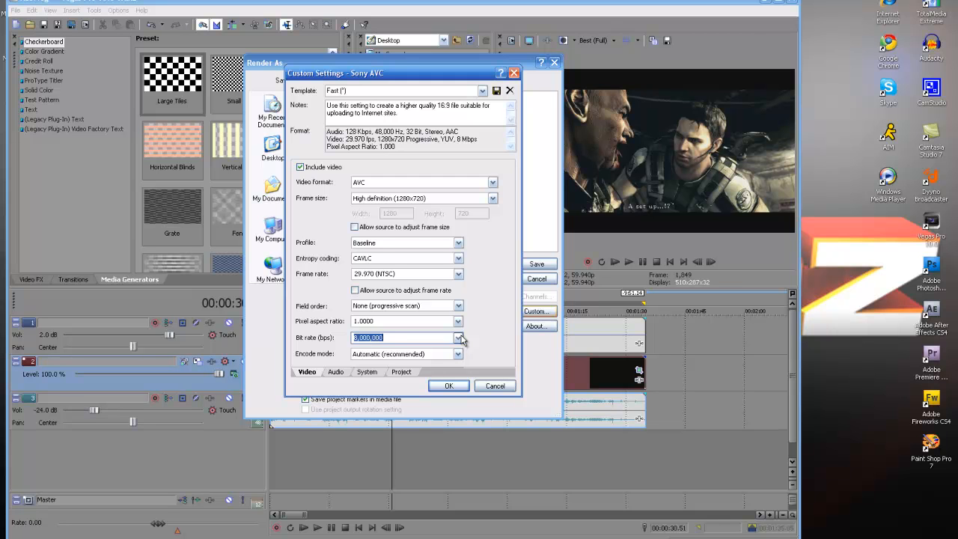
click(458, 338)
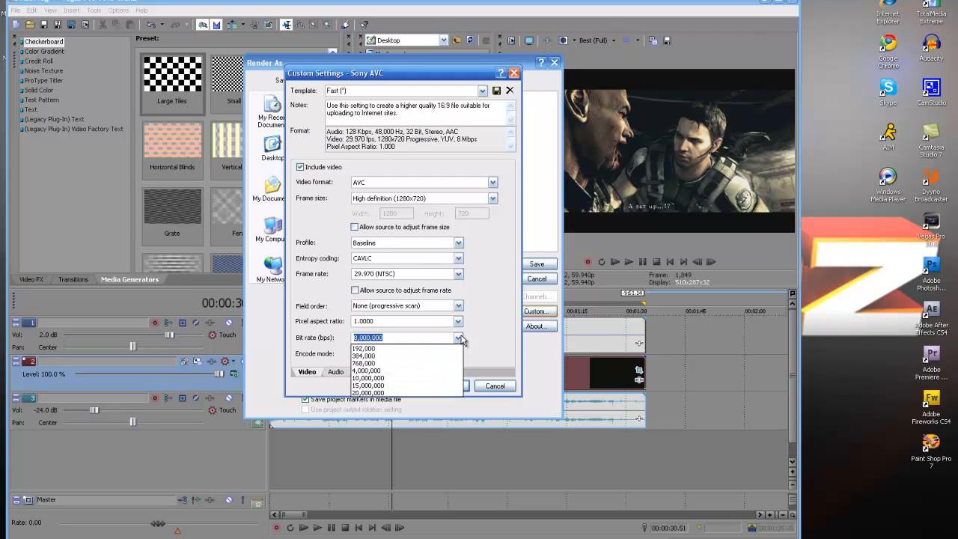
click(458, 337)
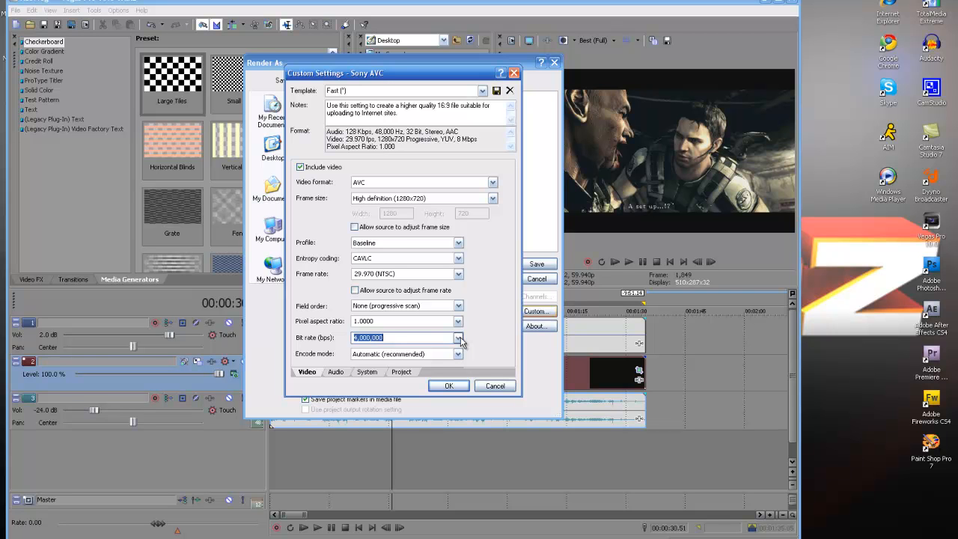
mouse_move(463, 346)
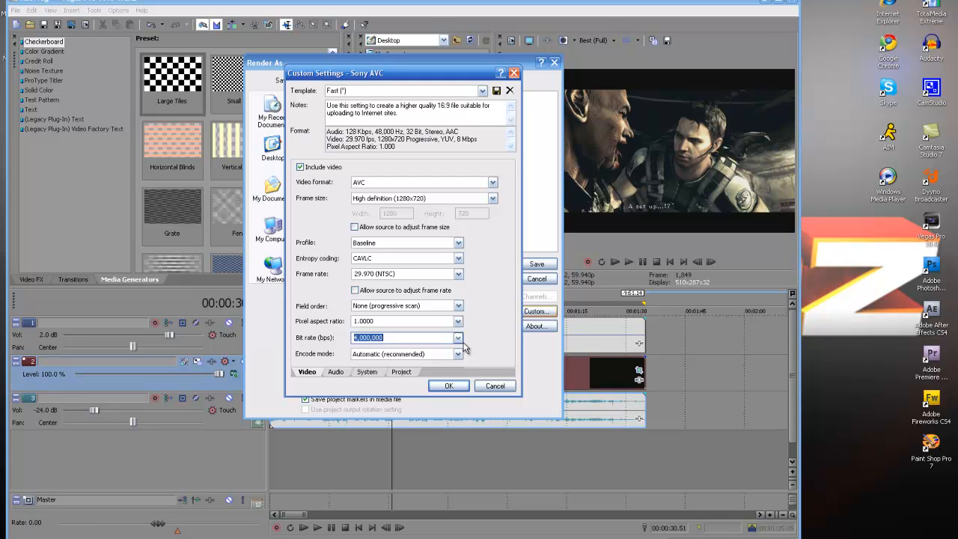
mouse_move(322, 363)
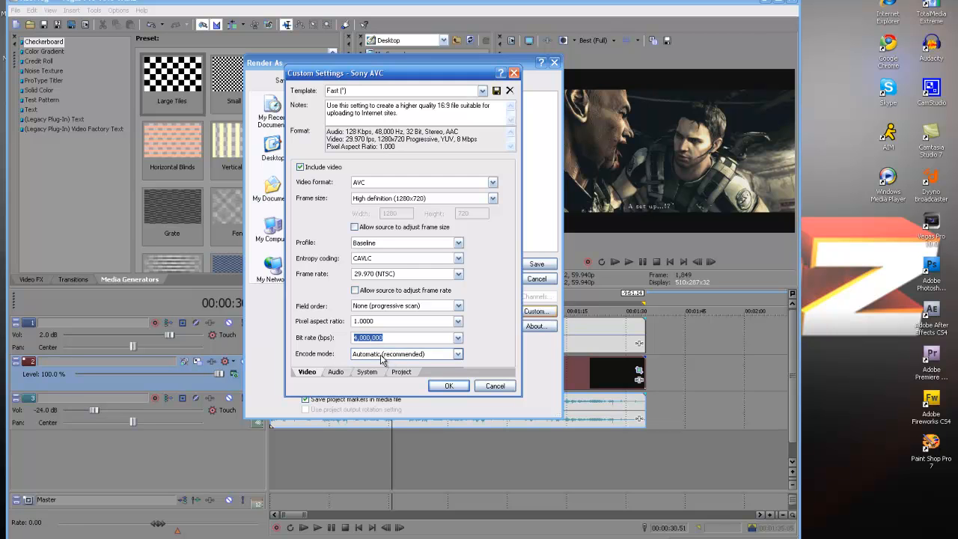
Step: Keep the audio at AAC 48,000 Hz, 128,000 bps, with Stereo coding mode
click(335, 372)
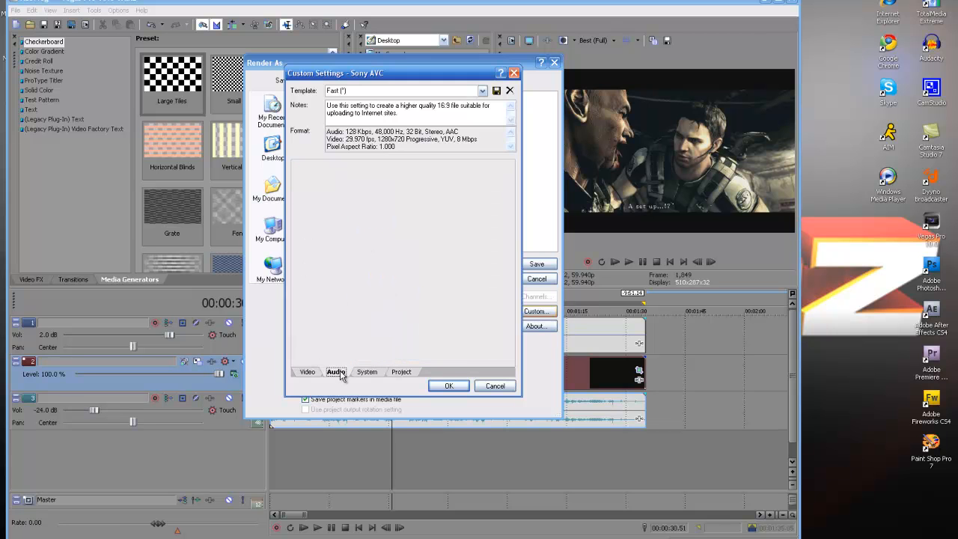
click(336, 372)
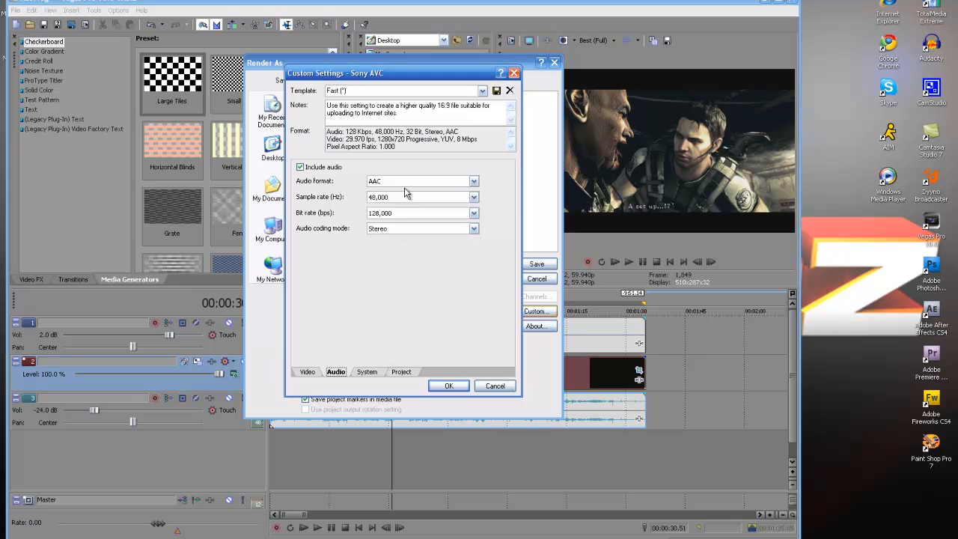
click(474, 228)
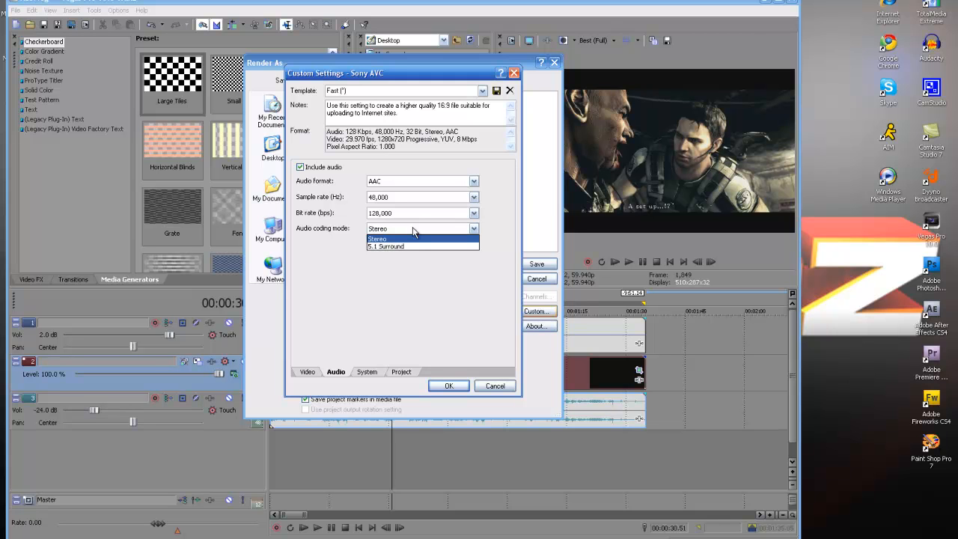
click(378, 239)
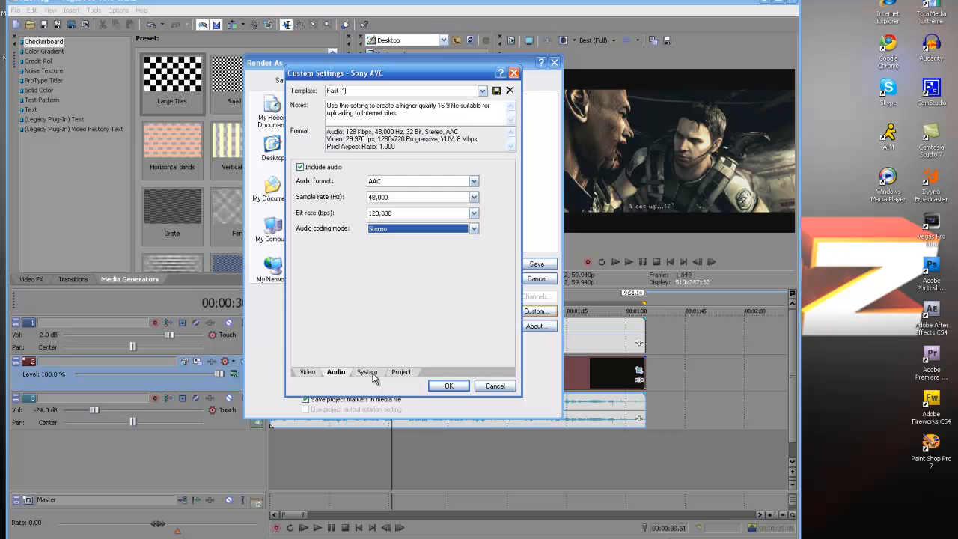
Step: Check the System and Project tabs, leaving stereoscopic 3D at Use Project Settings
click(366, 371)
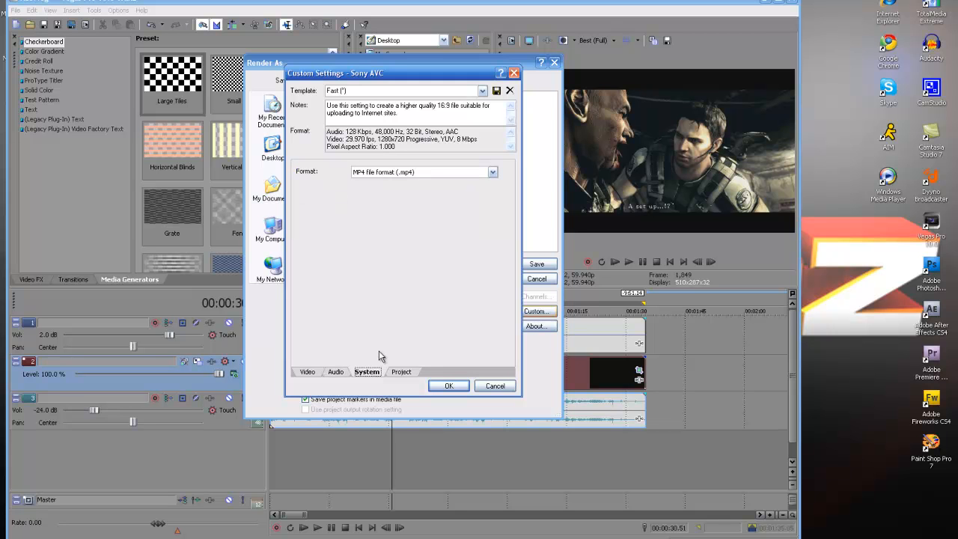
mouse_move(414, 387)
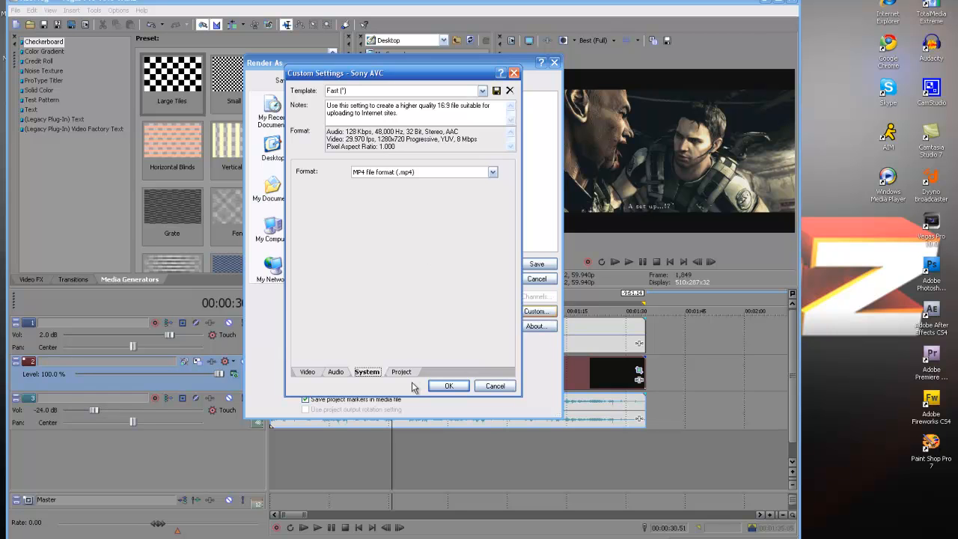
click(401, 371)
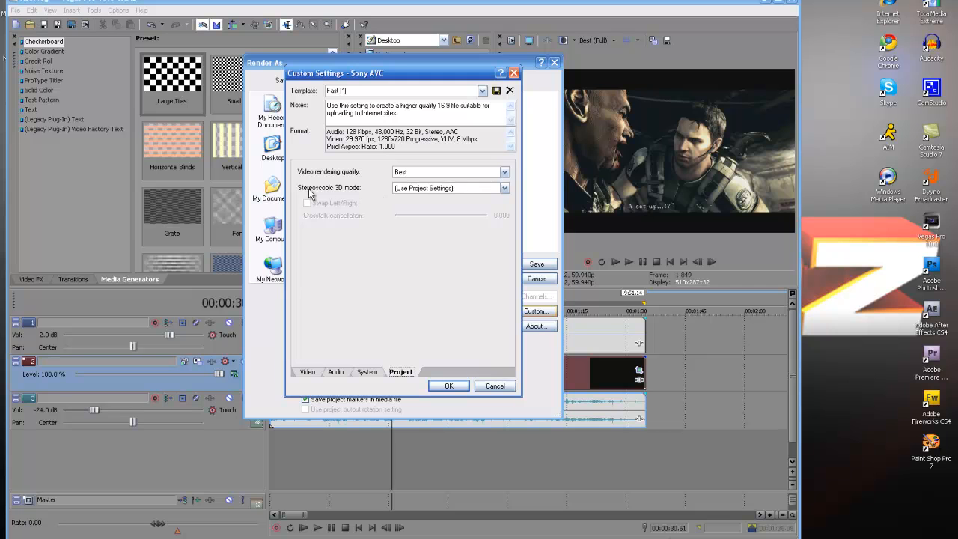
mouse_move(361, 193)
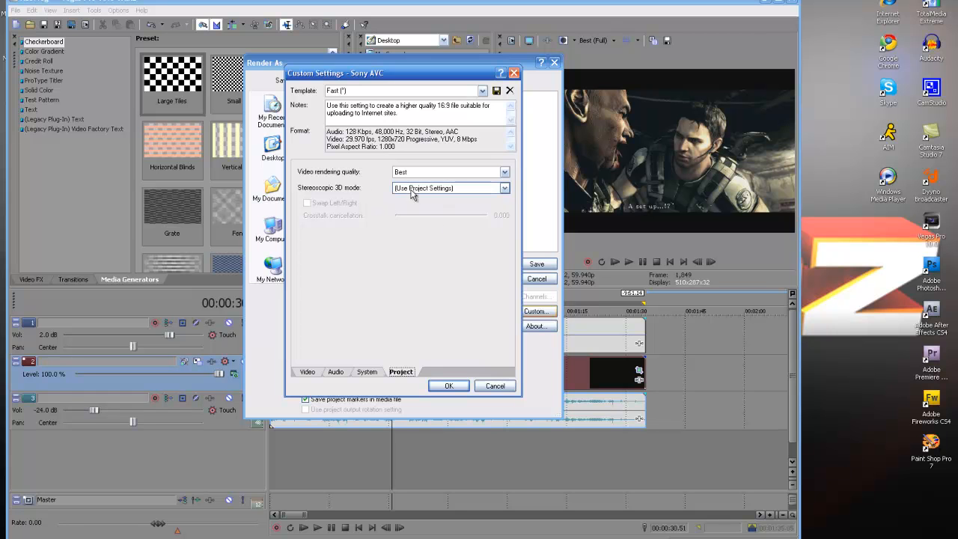
click(504, 188)
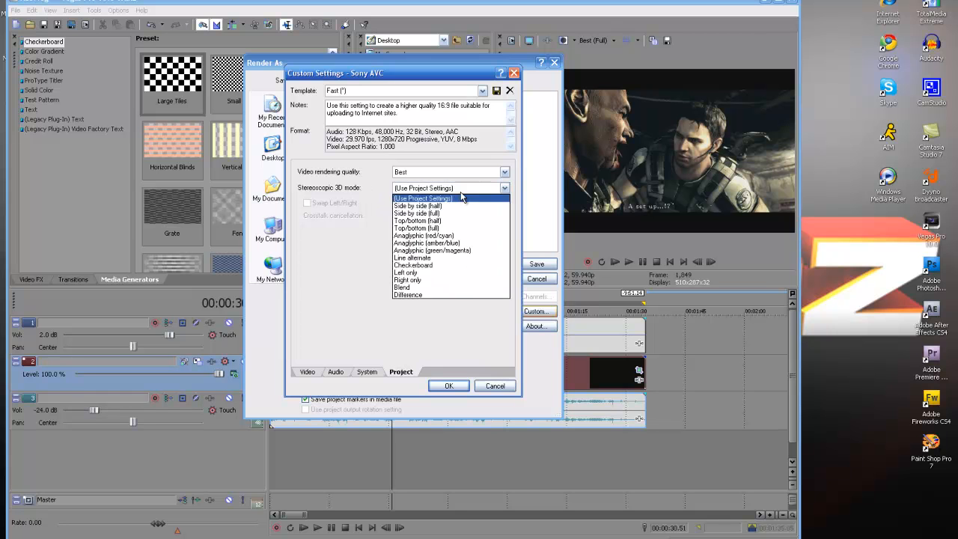
click(422, 199)
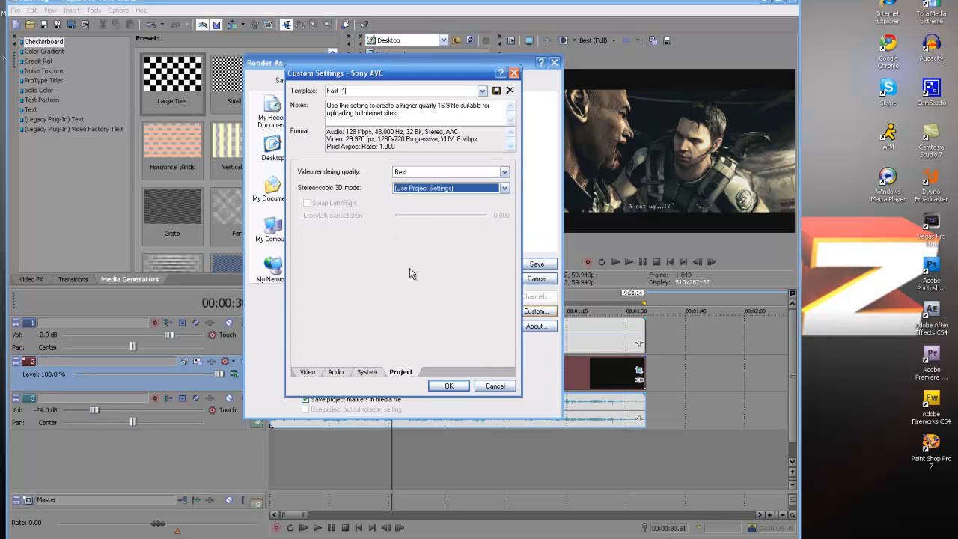
mouse_move(465, 302)
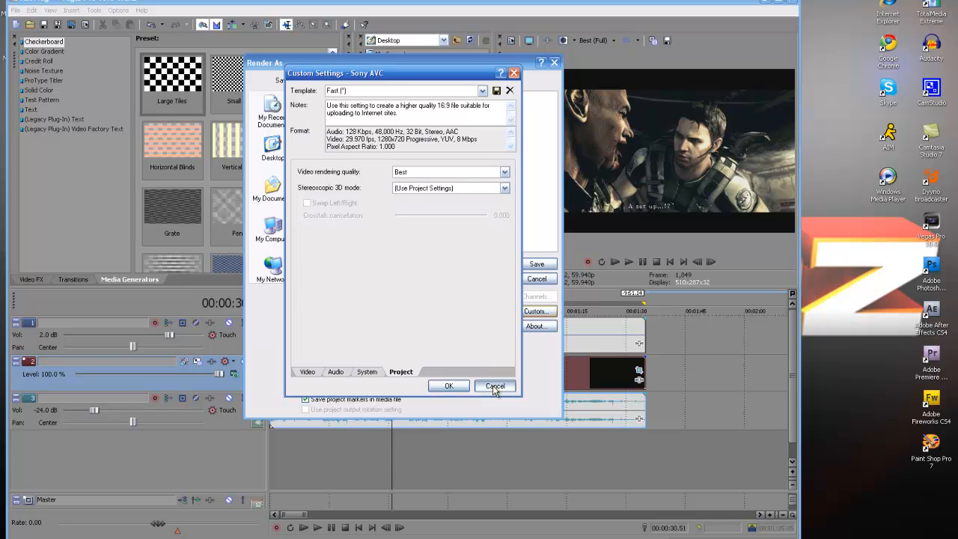
Step: Cancel the custom encoder settings, returning to Render As for 1-4.mp4 in RE5
click(495, 386)
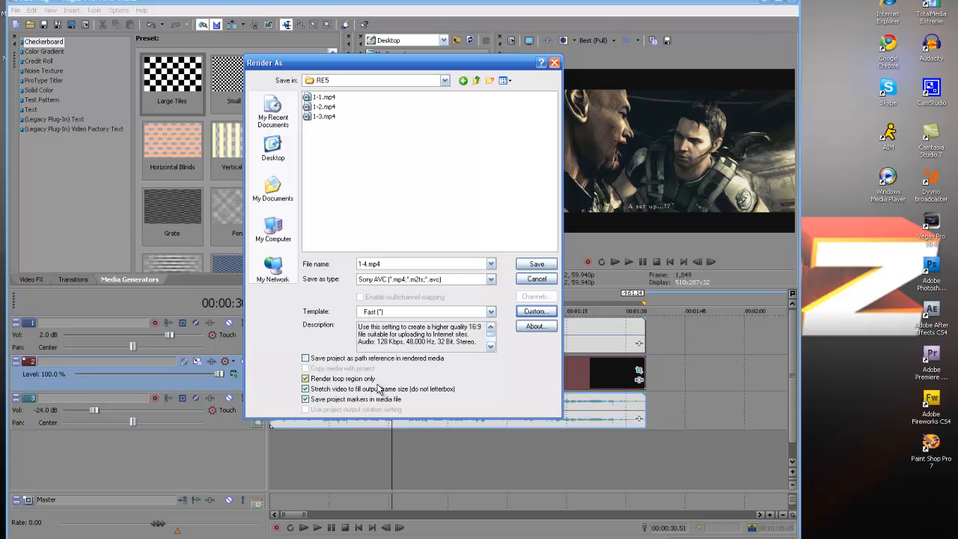
mouse_move(479, 394)
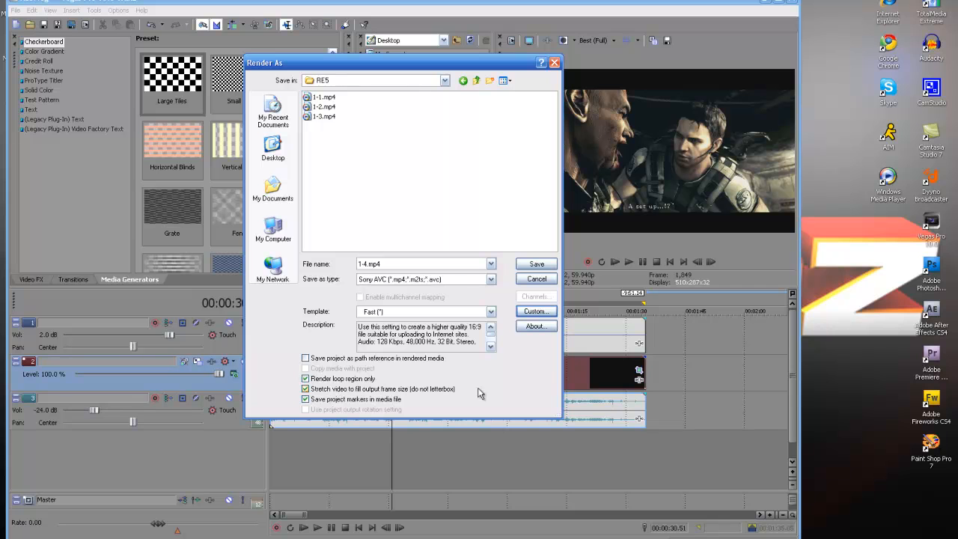
mouse_move(648, 309)
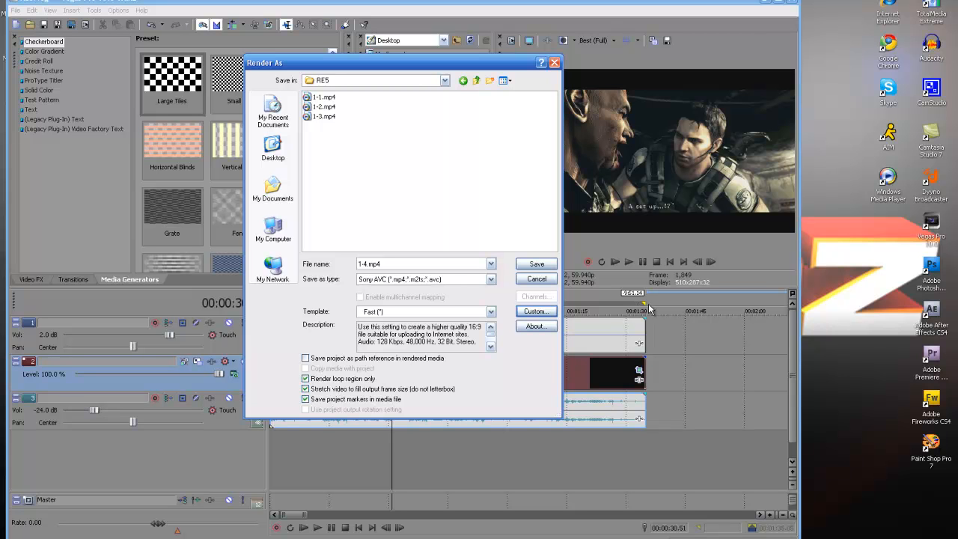
mouse_move(275, 302)
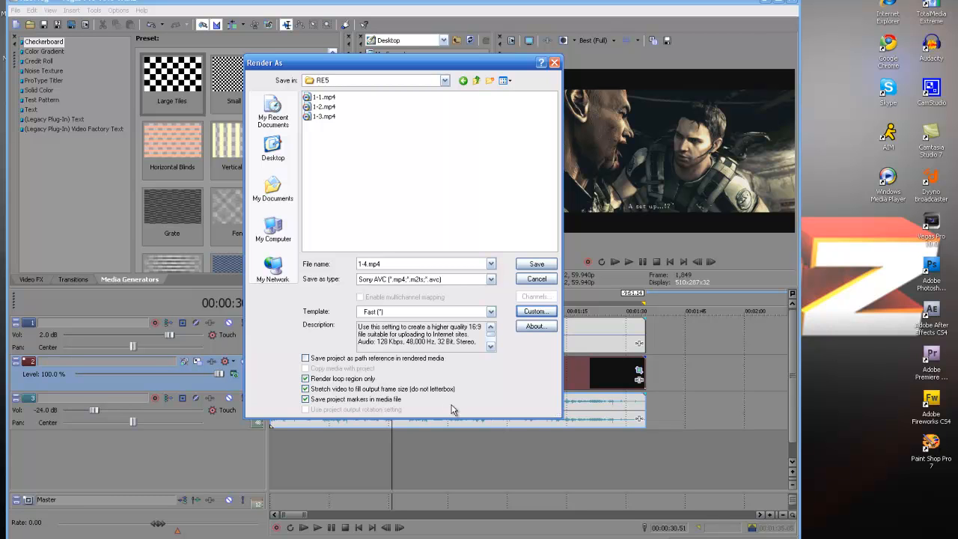
mouse_move(583, 290)
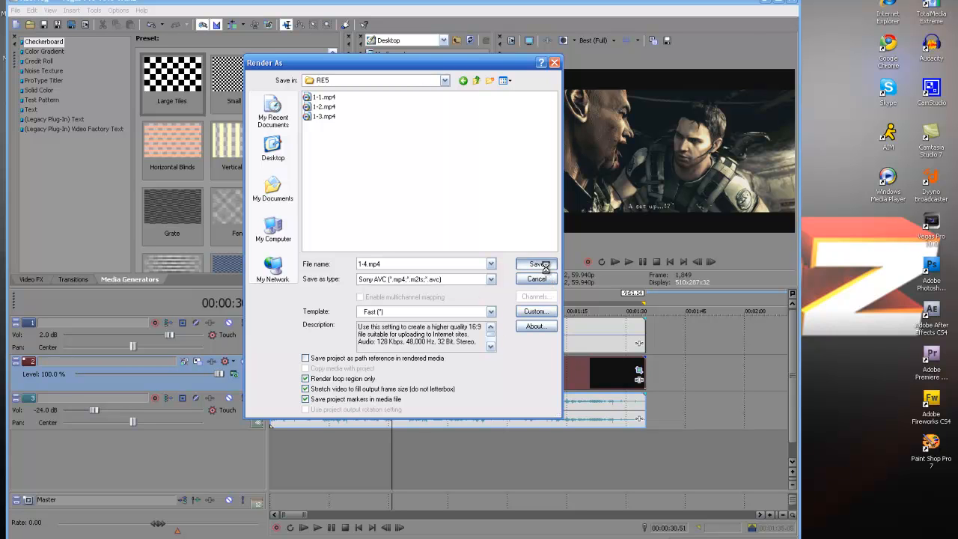
Step: Begin rendering 1-4.mp4, cancel it at 0%, and dismiss the progress window
click(537, 264)
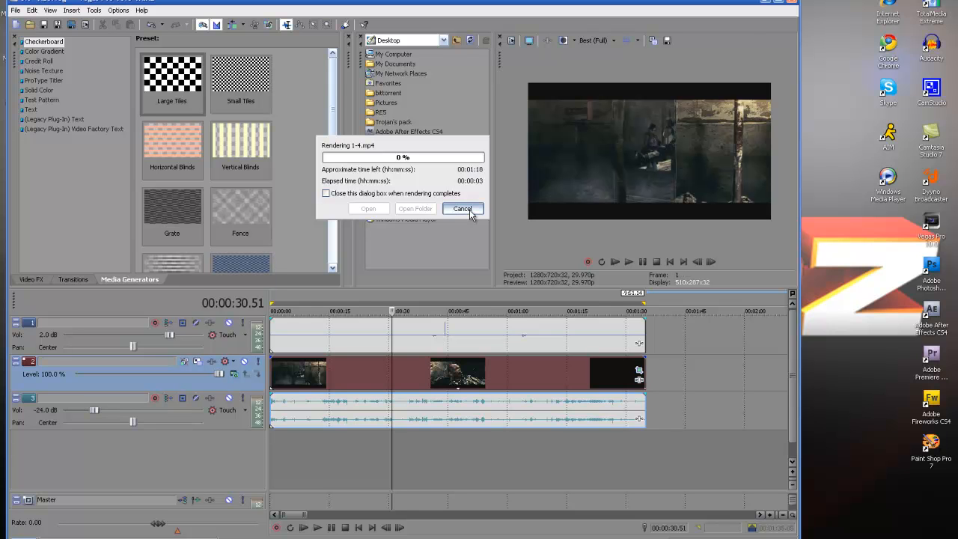
click(461, 208)
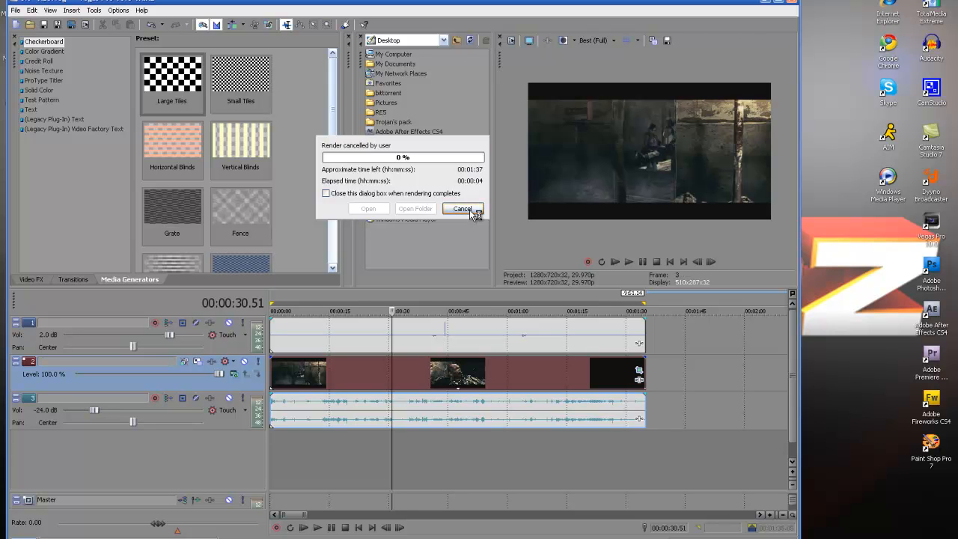
click(462, 208)
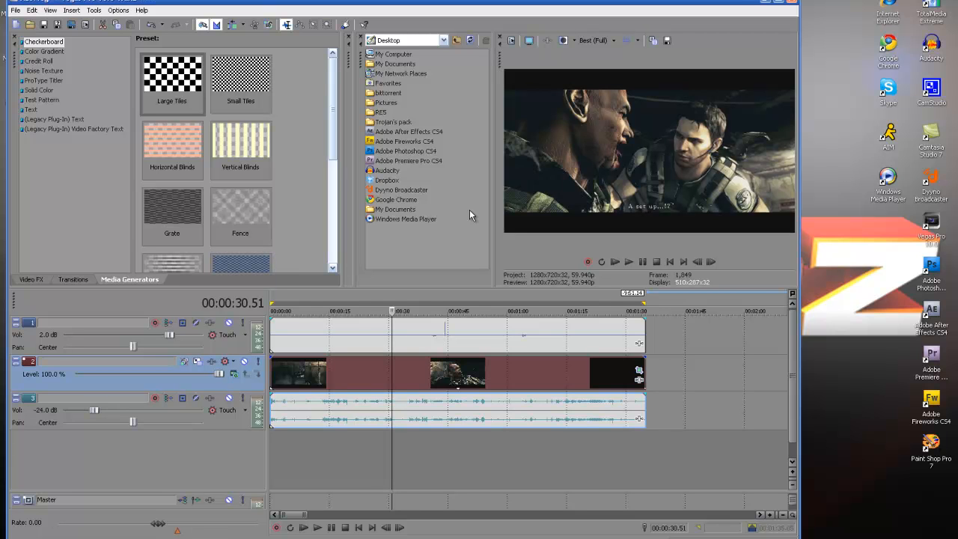